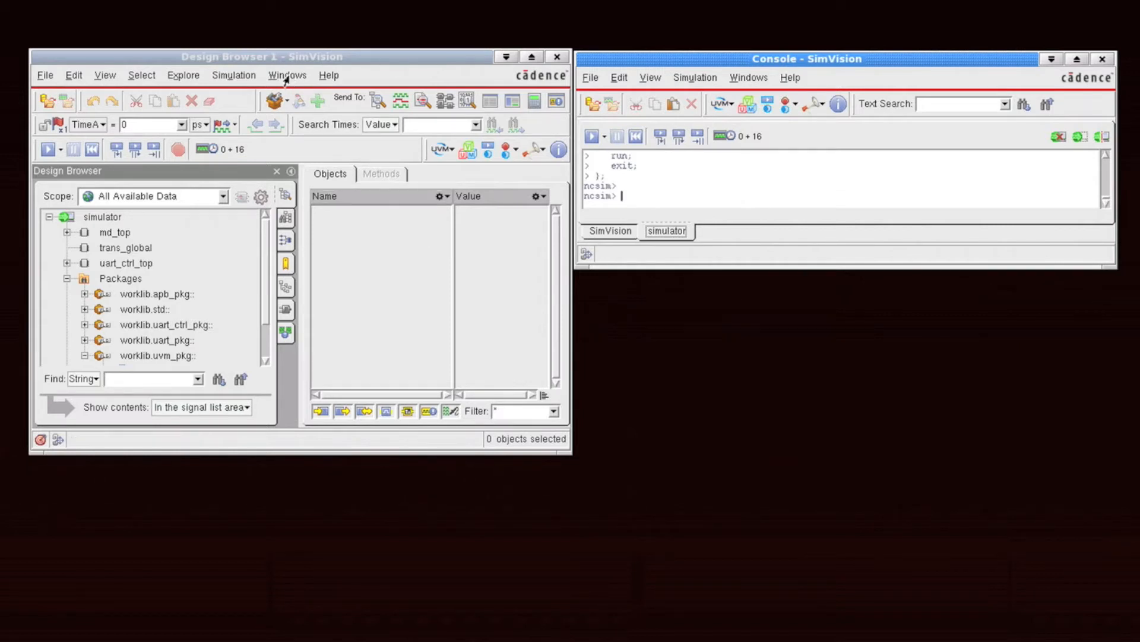
Browse the new-window options and open the UVM tools dropdown list.
{"action": "left_click", "coordinate": [287, 75]}
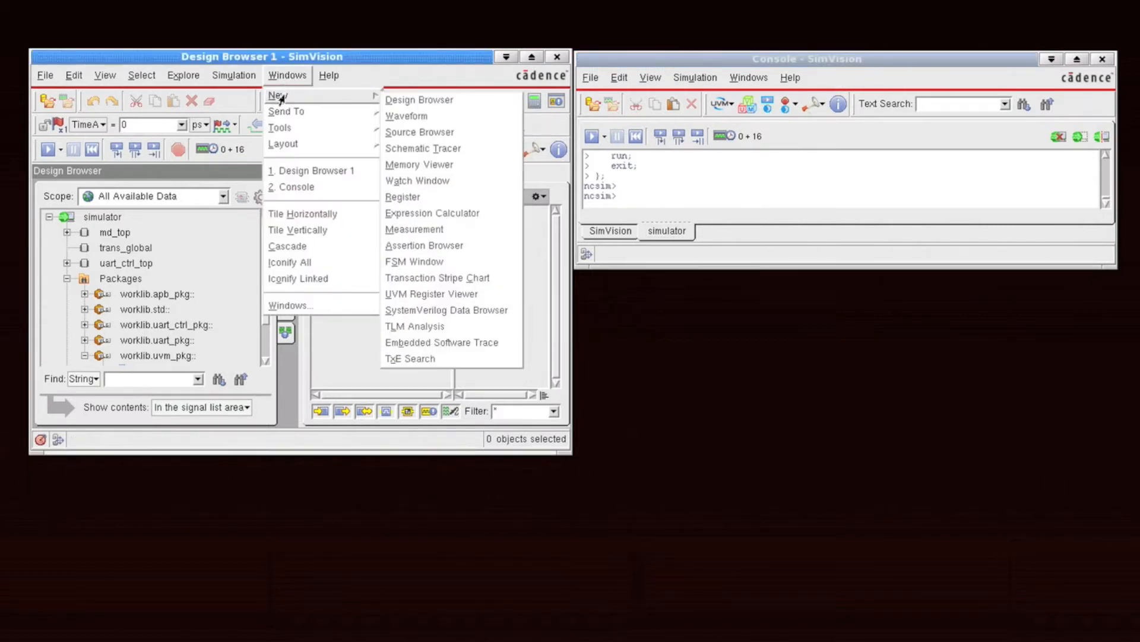
{"action": "mouse_move", "coordinate": [432, 294]}
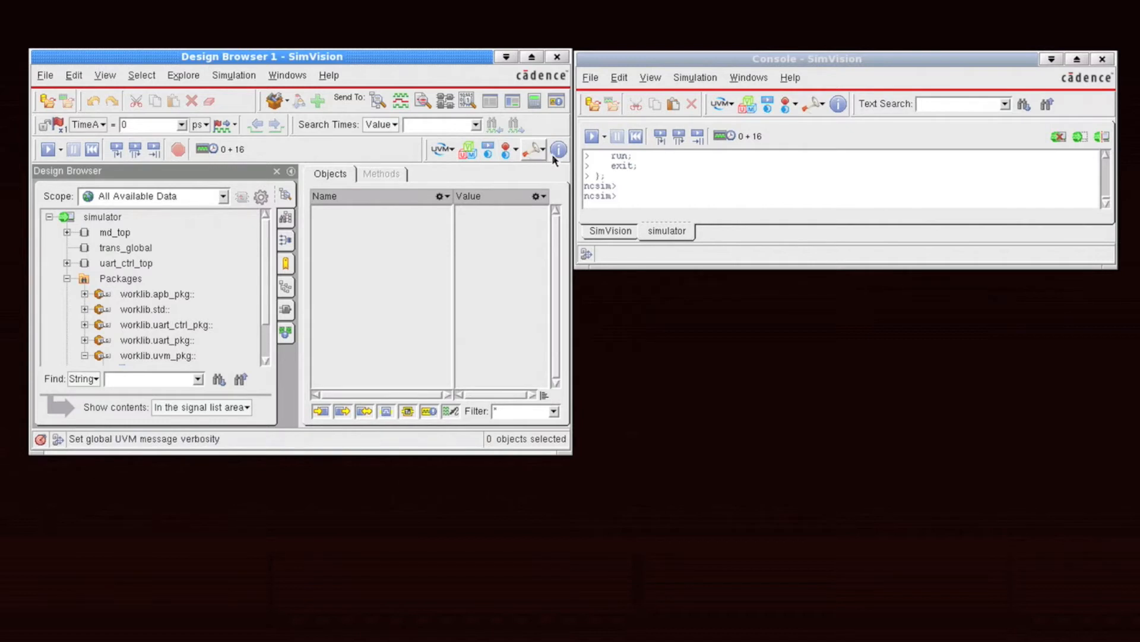
{"action": "mouse_move", "coordinate": [442, 149]}
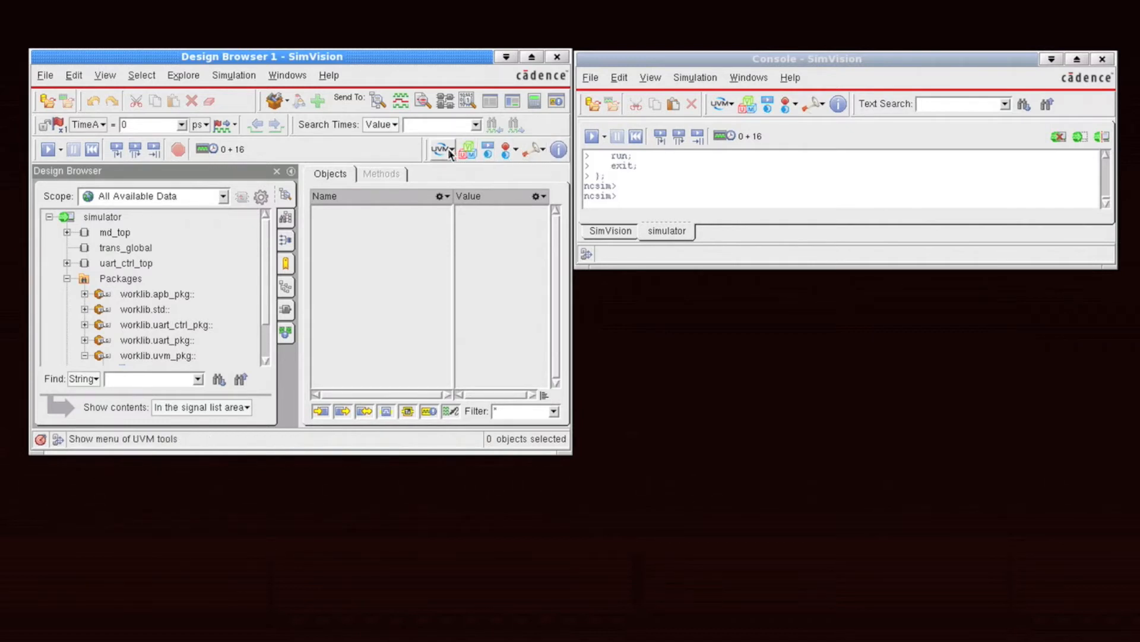
{"action": "mouse_move", "coordinate": [440, 149]}
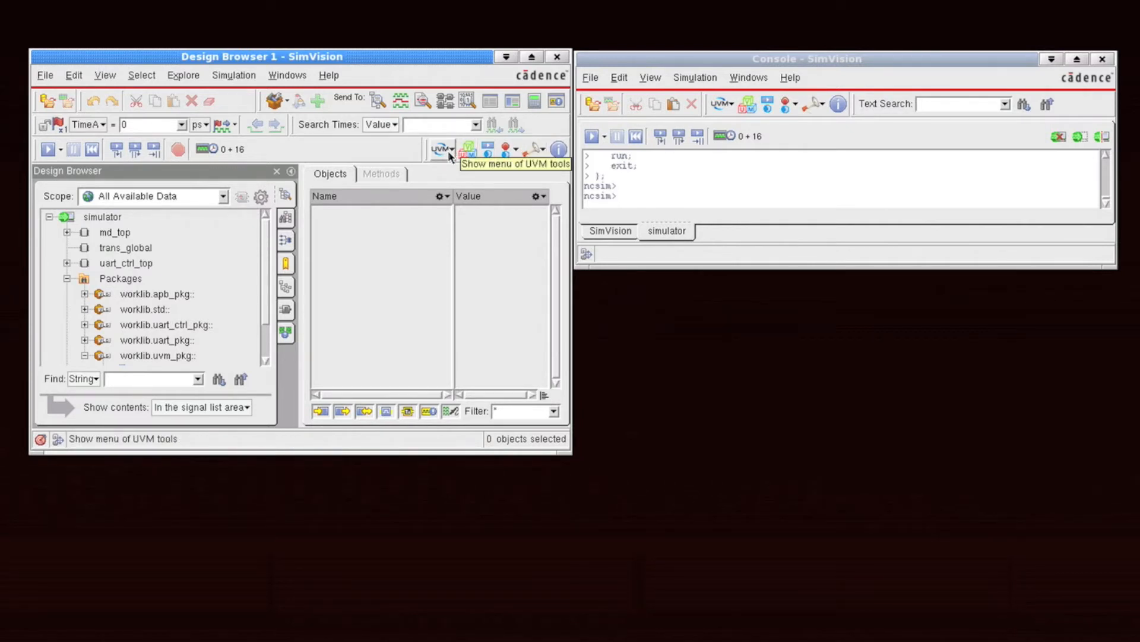
{"action": "left_click", "coordinate": [438, 150]}
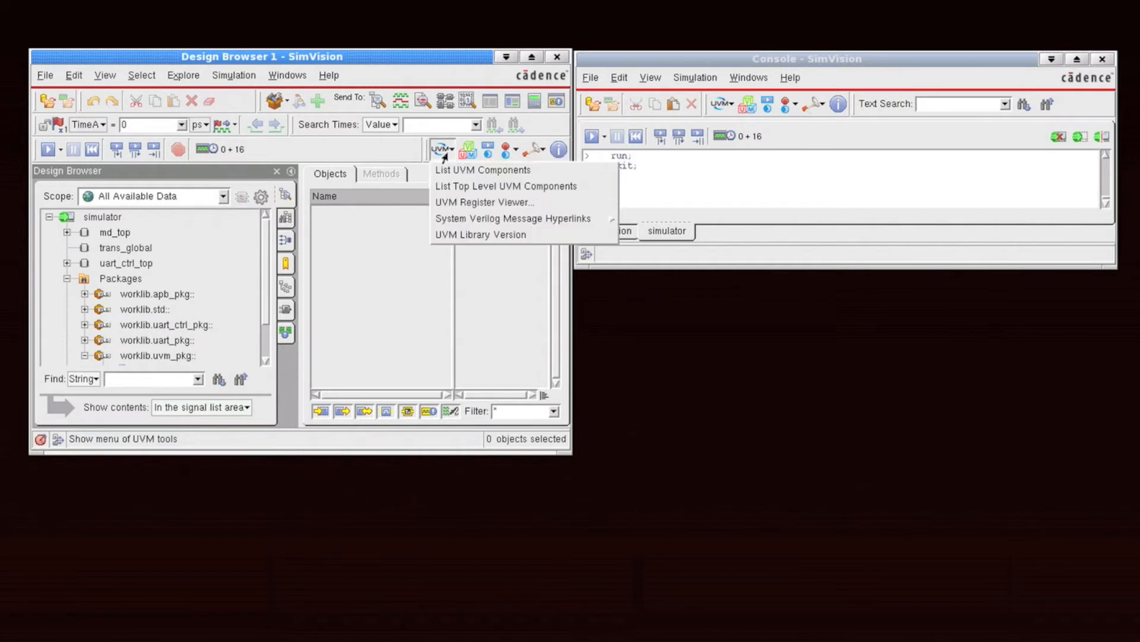
{"action": "mouse_move", "coordinate": [483, 202]}
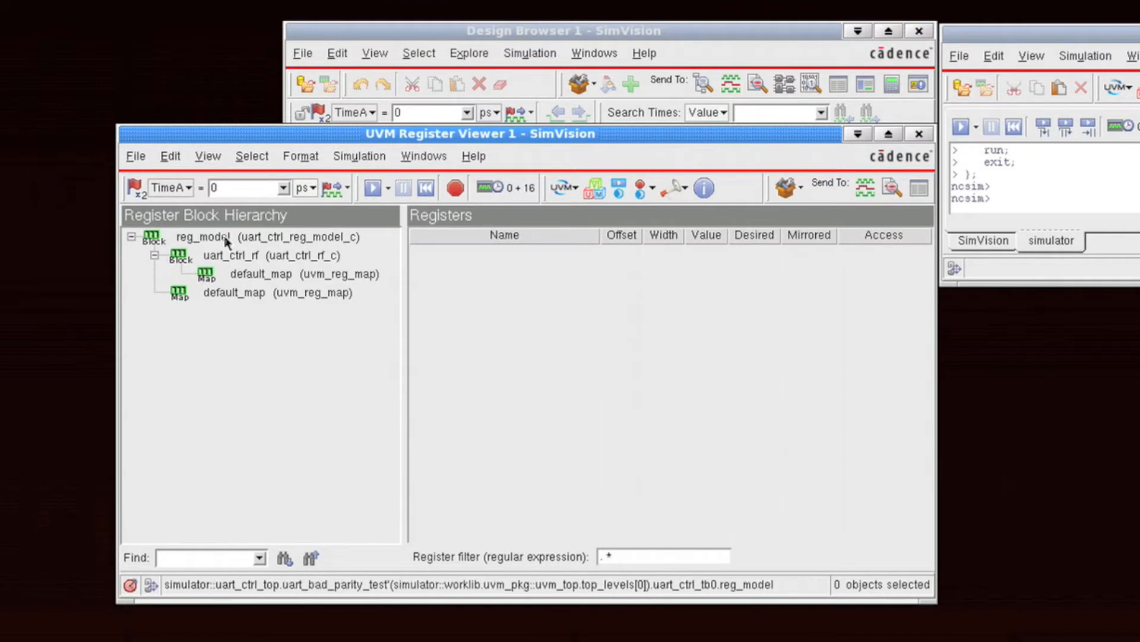
Select uart_ctrl_rf and expand ua_div_latch0, ua_div_latch1 and ua_lcr to their fields.
{"action": "left_click", "coordinate": [280, 255]}
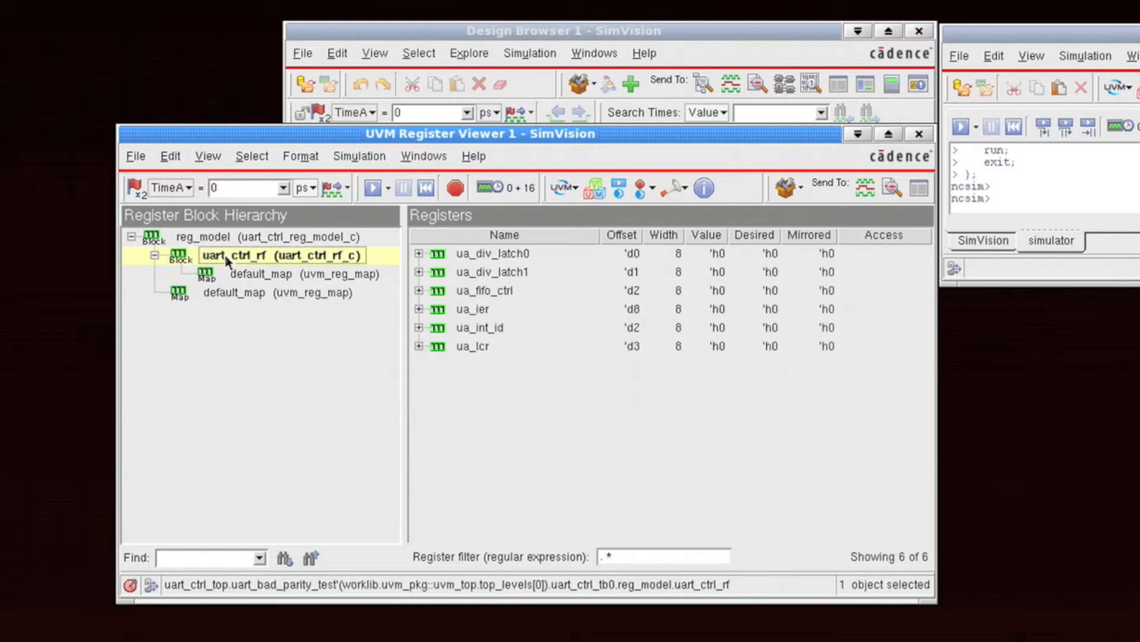
{"action": "left_click", "coordinate": [493, 253]}
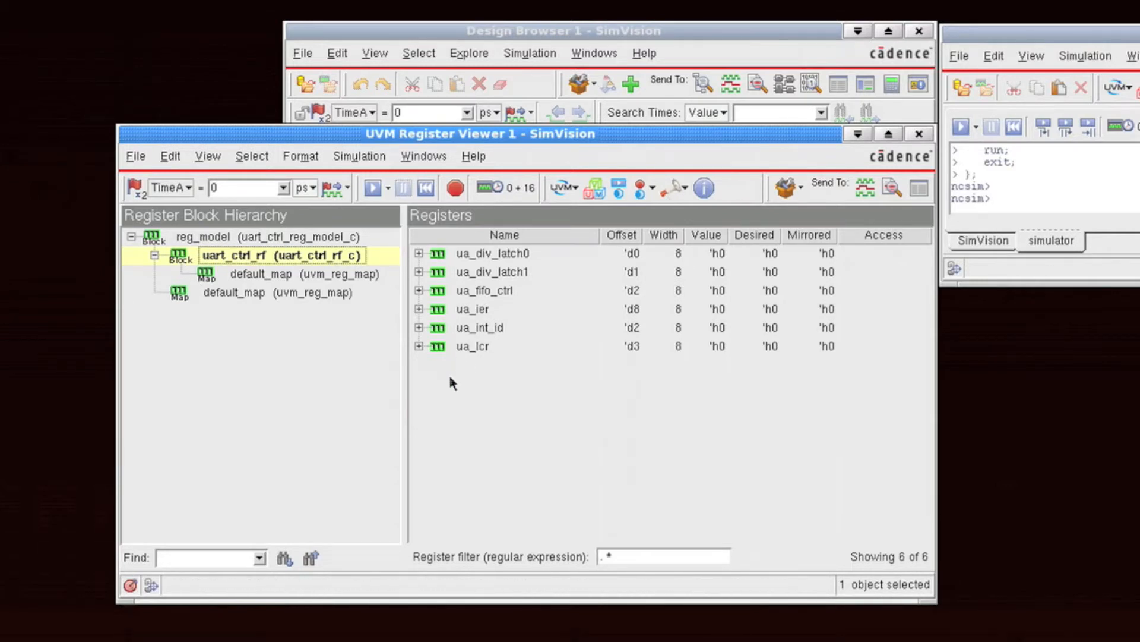
{"action": "left_click", "coordinate": [419, 253]}
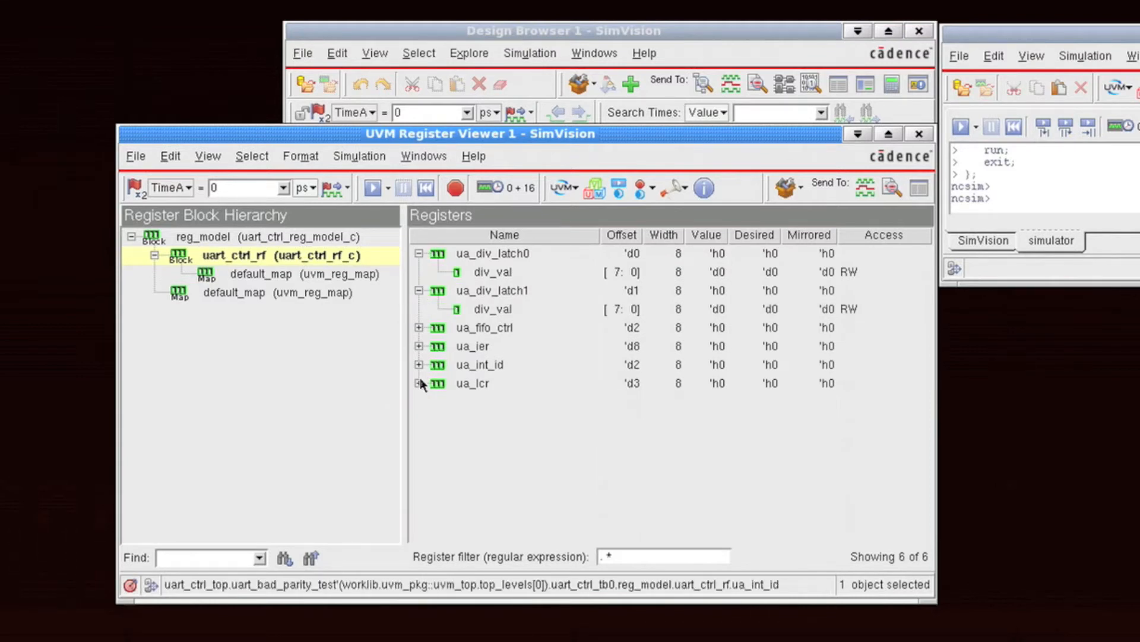
{"action": "left_click", "coordinate": [419, 383]}
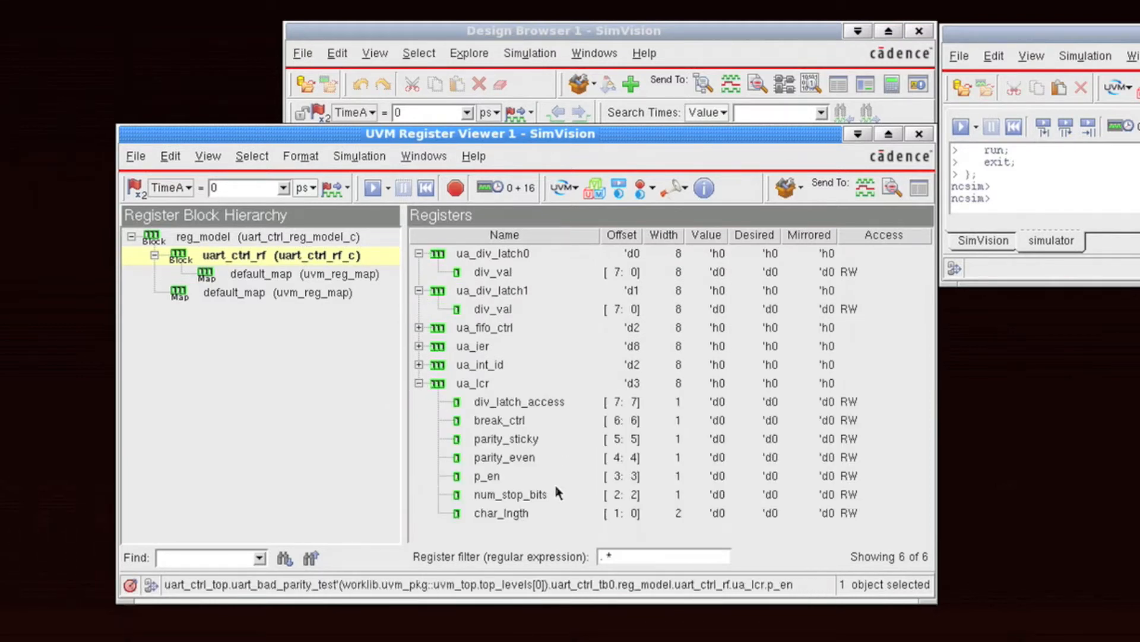
{"action": "left_click", "coordinate": [509, 494]}
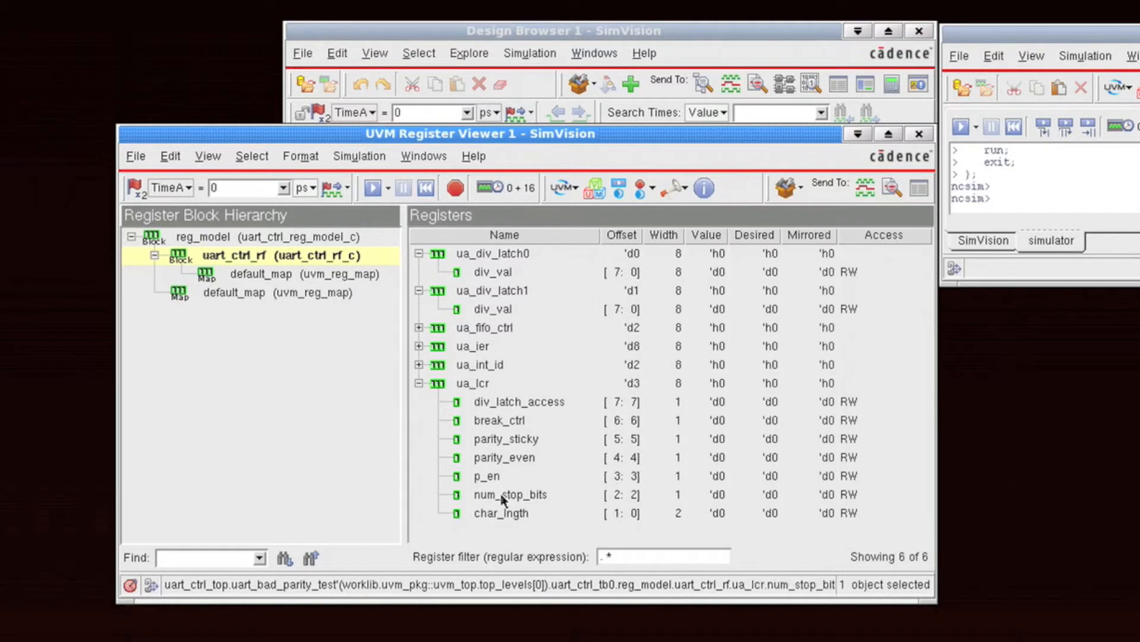
Select ua_int_id and div_val, then expand ua_int_id into its four fields.
{"action": "left_click", "coordinate": [480, 364]}
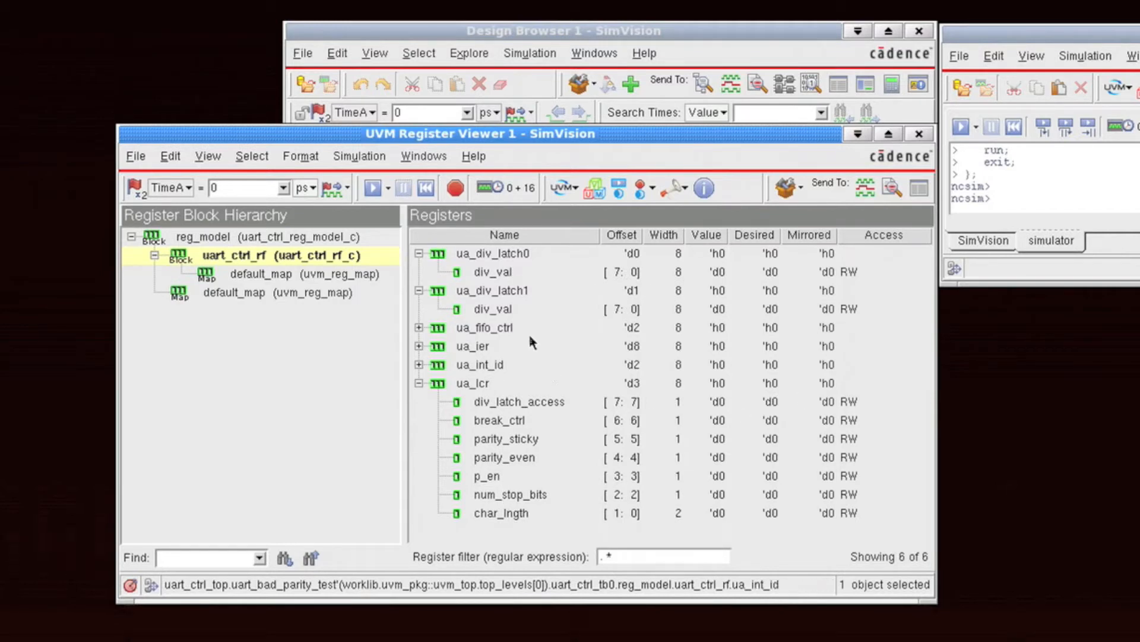
{"action": "left_click", "coordinate": [493, 271]}
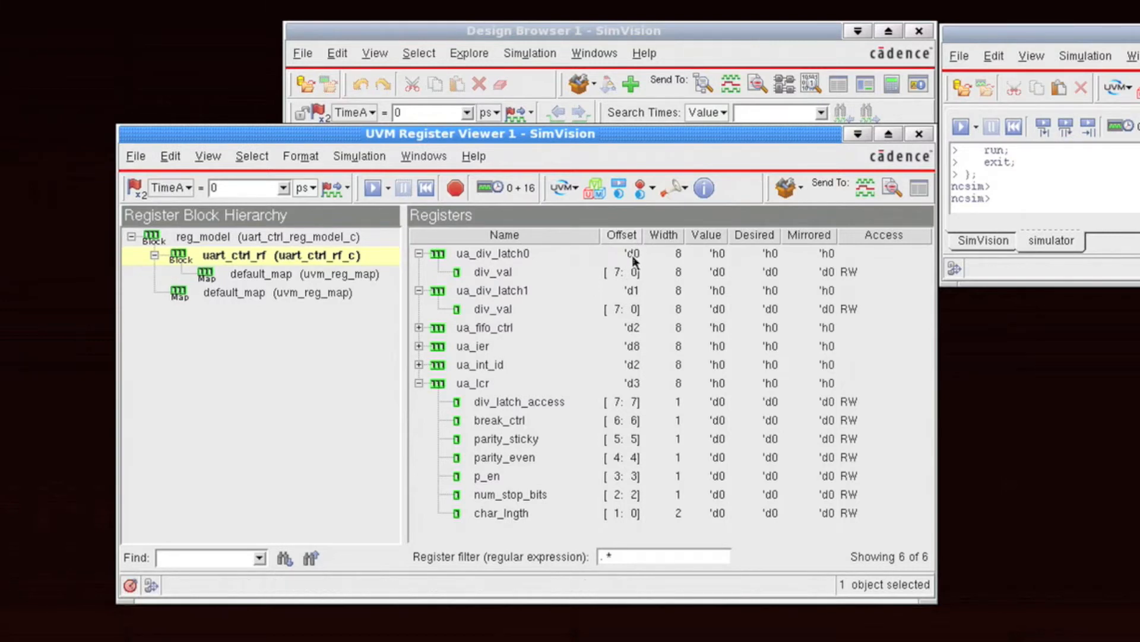
{"action": "left_click", "coordinate": [493, 271]}
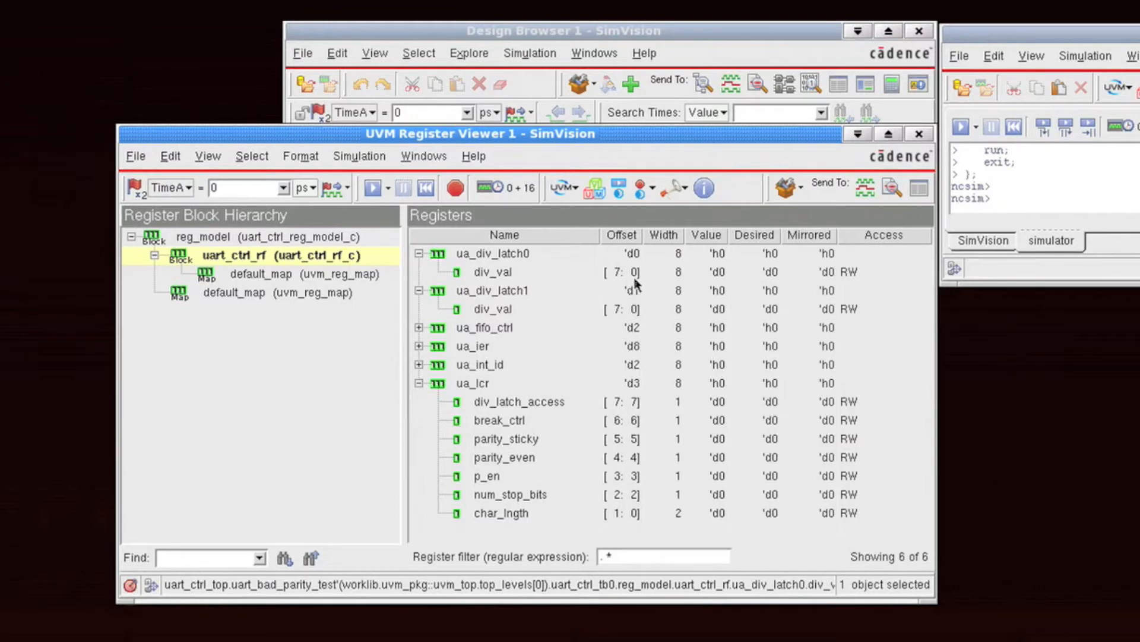
{"action": "mouse_move", "coordinate": [631, 280]}
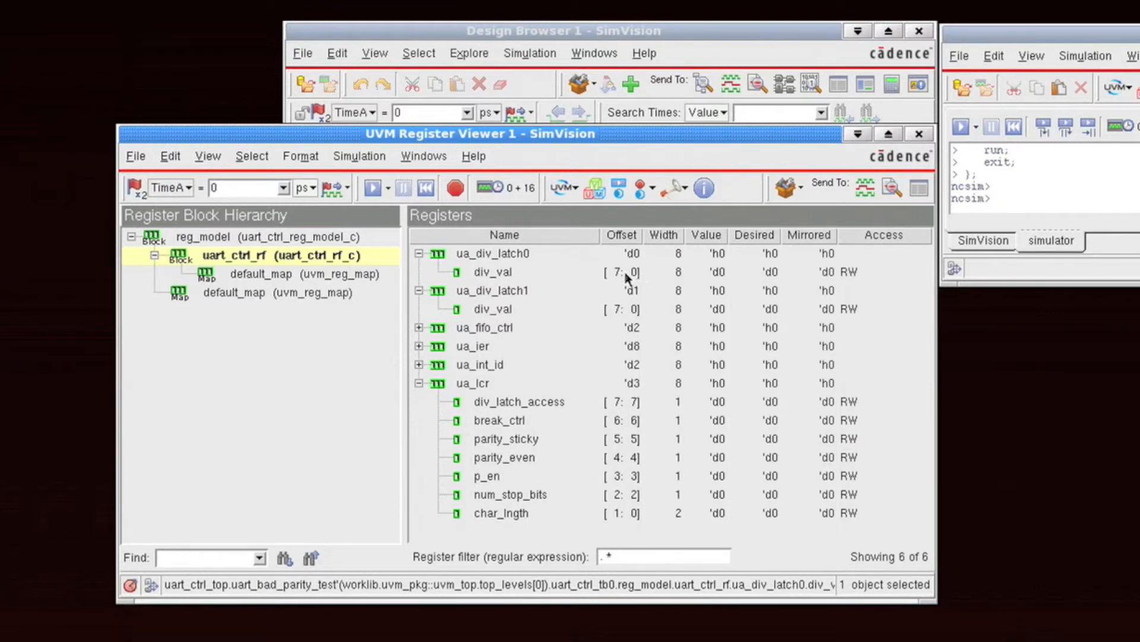
{"action": "mouse_move", "coordinate": [634, 282]}
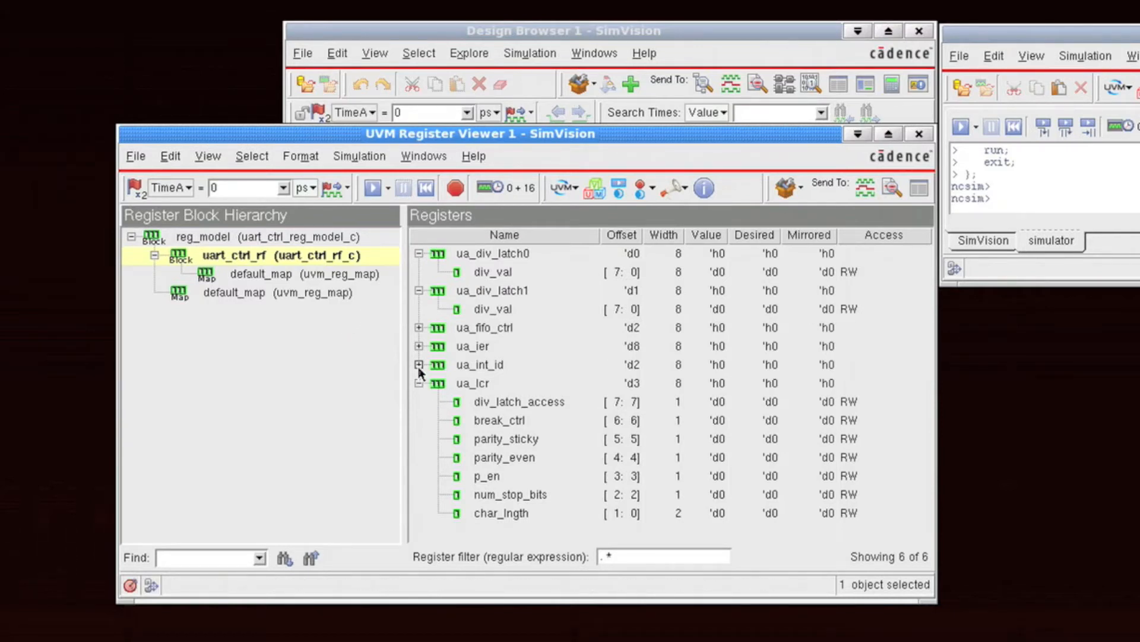
{"action": "left_click", "coordinate": [419, 364]}
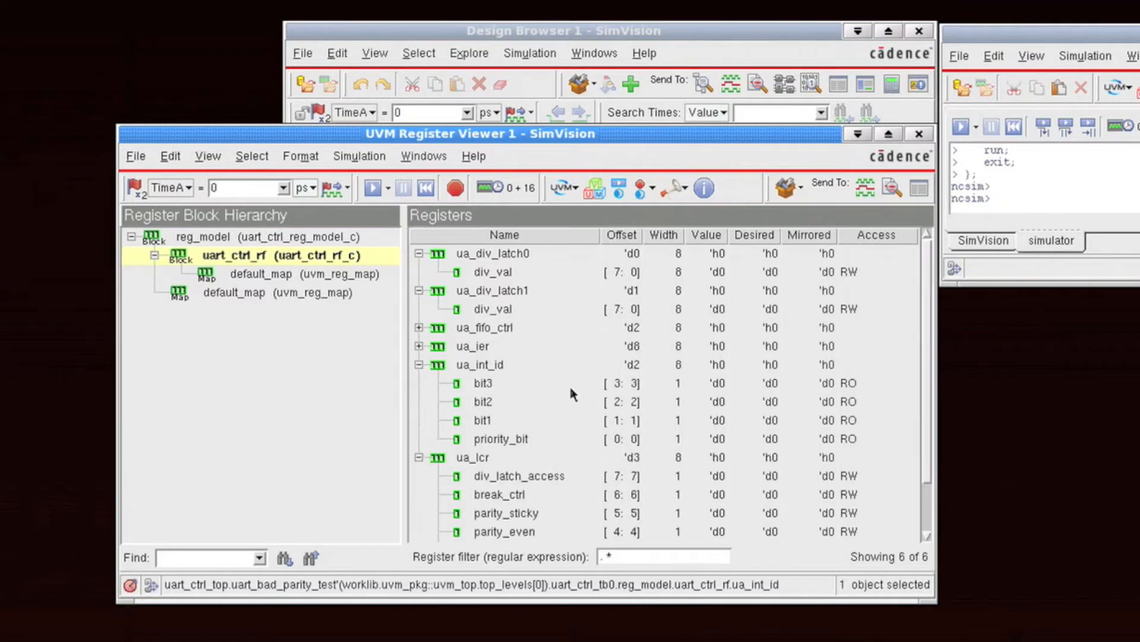
{"action": "left_click", "coordinate": [483, 383]}
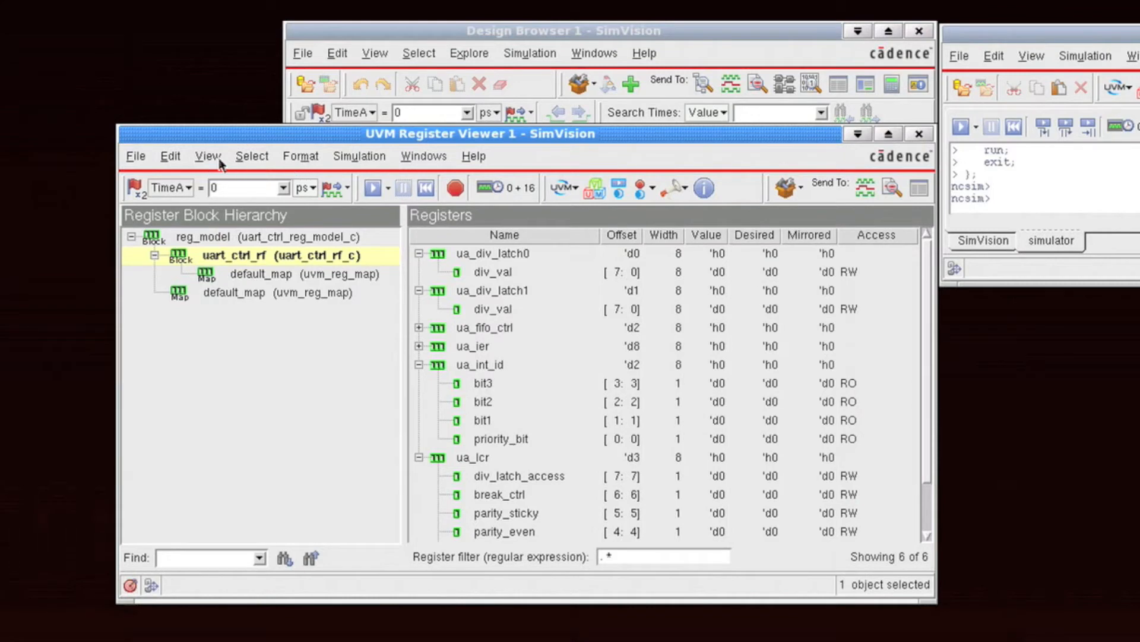
Set the radix to Hexadecimal, then select ua_int_id's priority_bit and bit3 fields.
{"action": "left_click", "coordinate": [299, 155]}
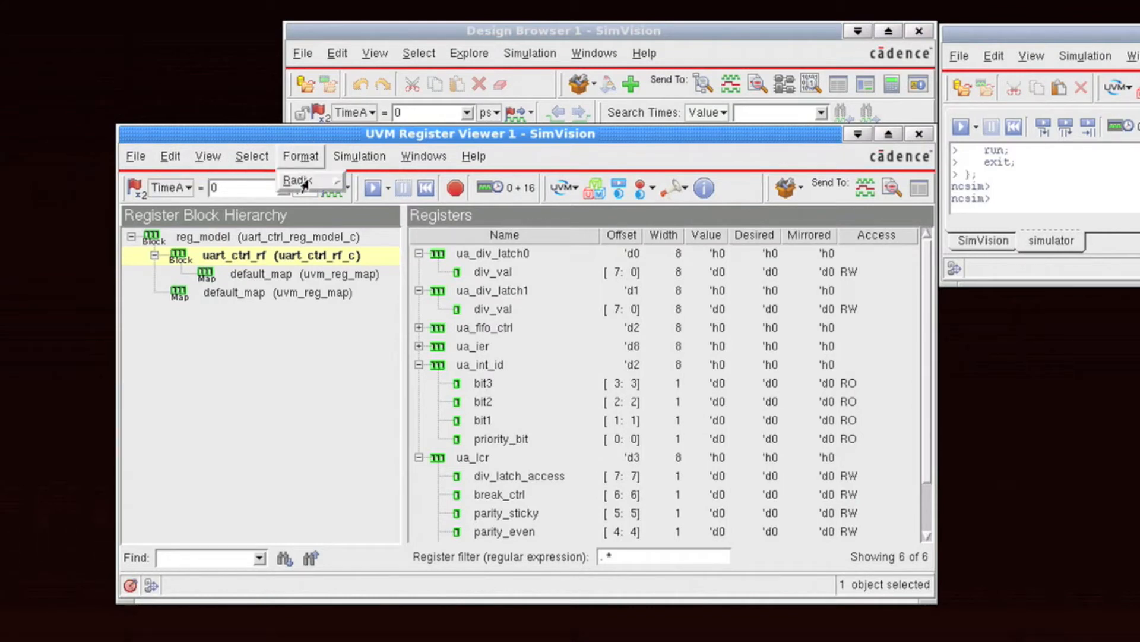
{"action": "left_click", "coordinate": [298, 180]}
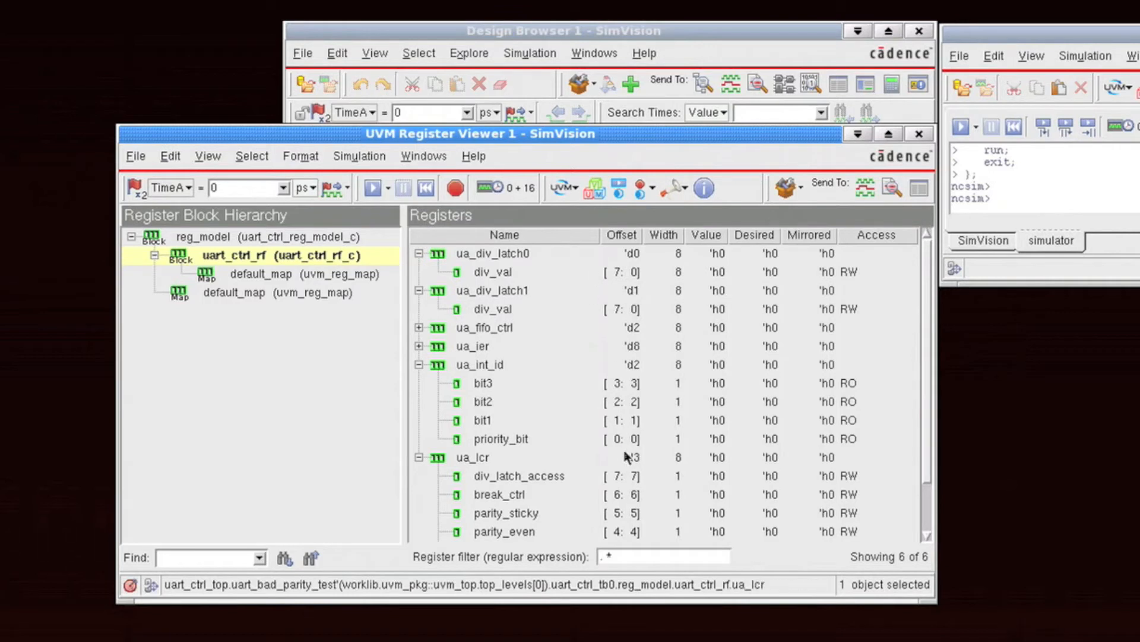
{"action": "left_click", "coordinate": [500, 438]}
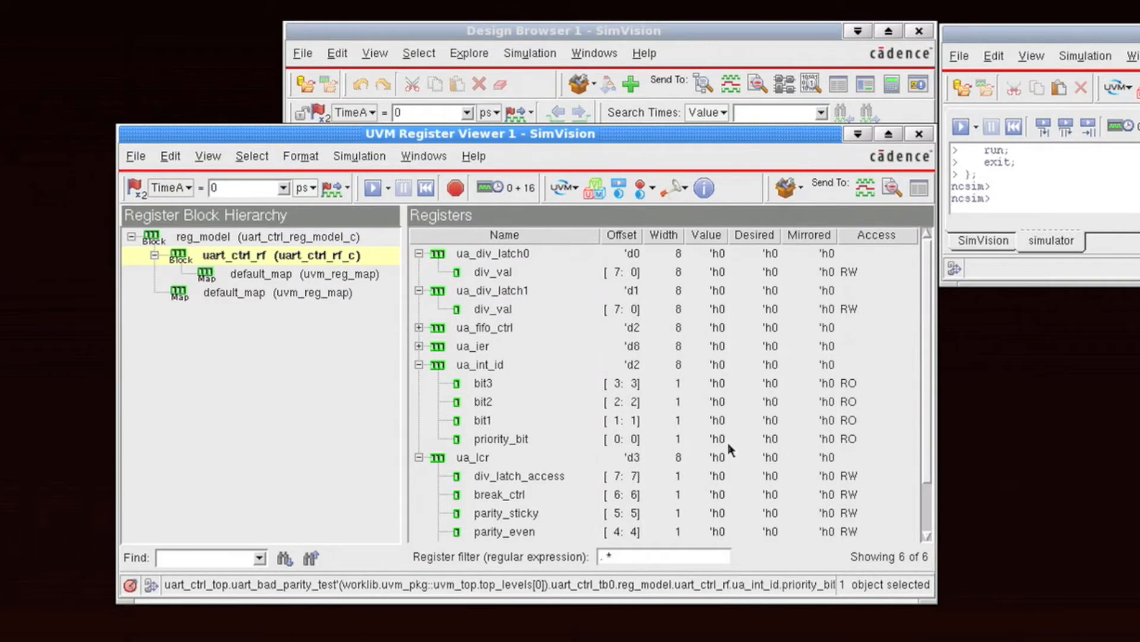
{"action": "left_click", "coordinate": [483, 382]}
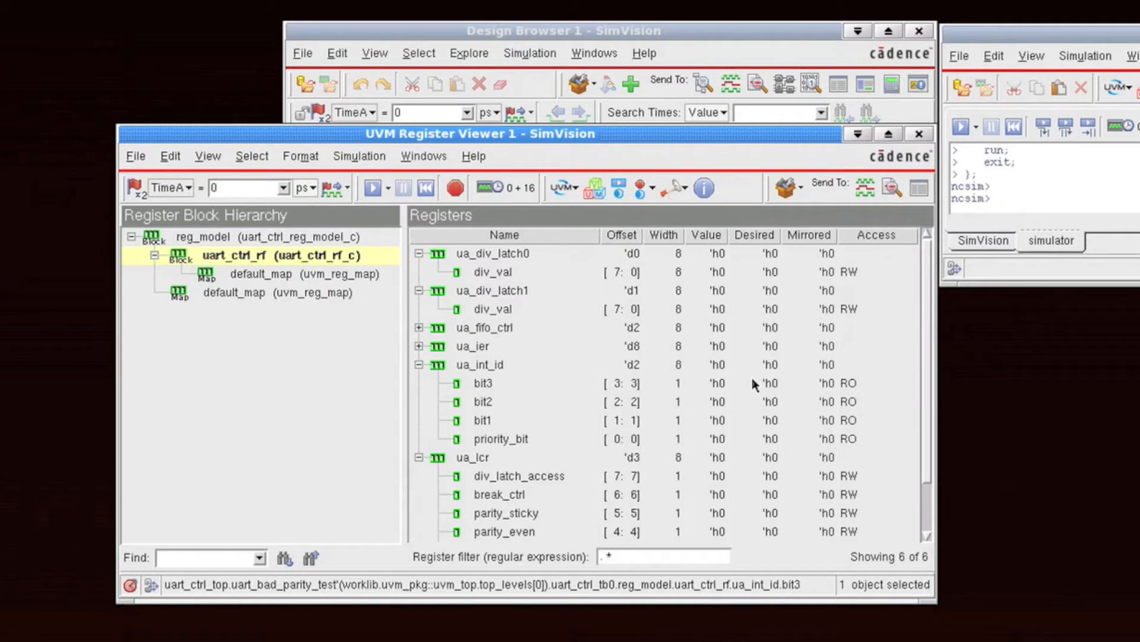
{"action": "mouse_move", "coordinate": [522, 393]}
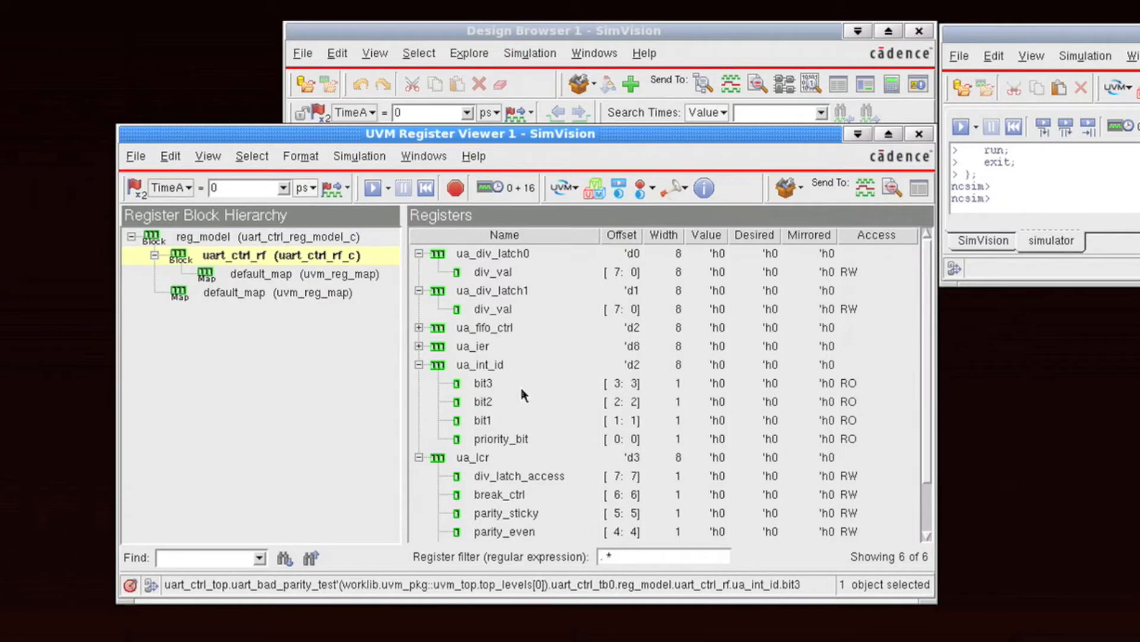
{"action": "scroll", "scroll_direction": "down", "scroll_amount": 3}
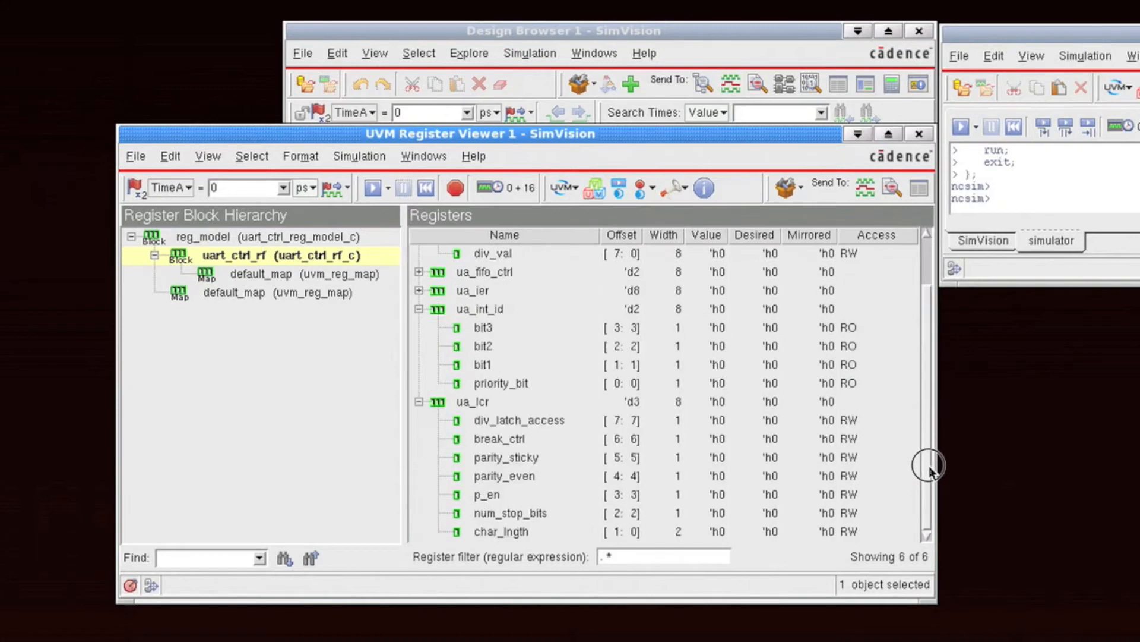
Select the ua_lcr register and bring up its context menu.
{"action": "left_click", "coordinate": [472, 401]}
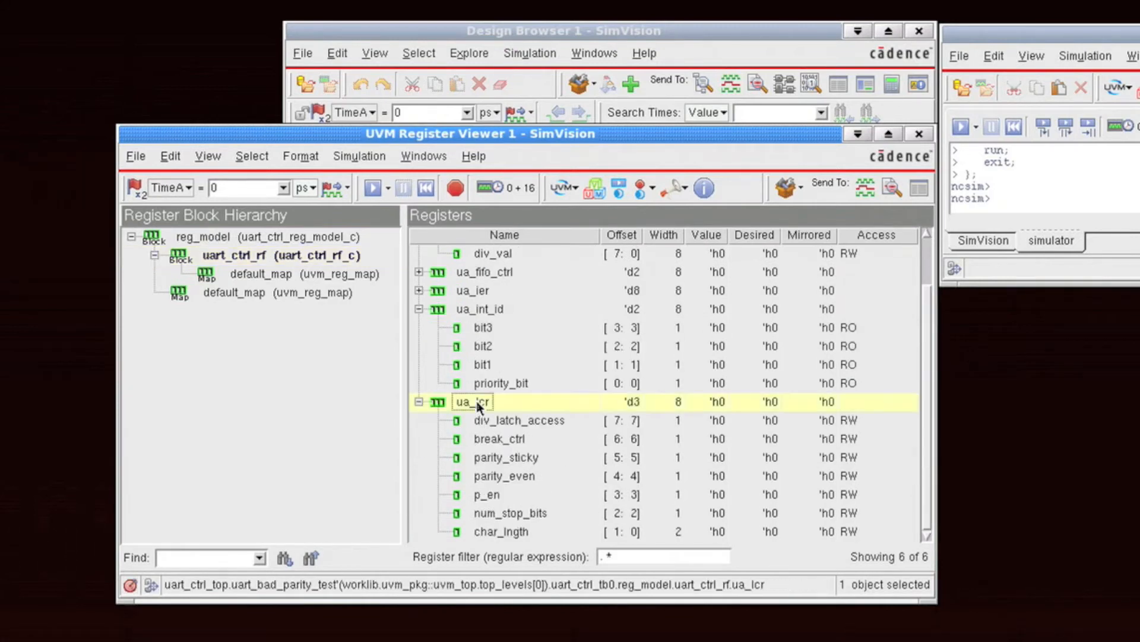
{"action": "right_click", "coordinate": [473, 402]}
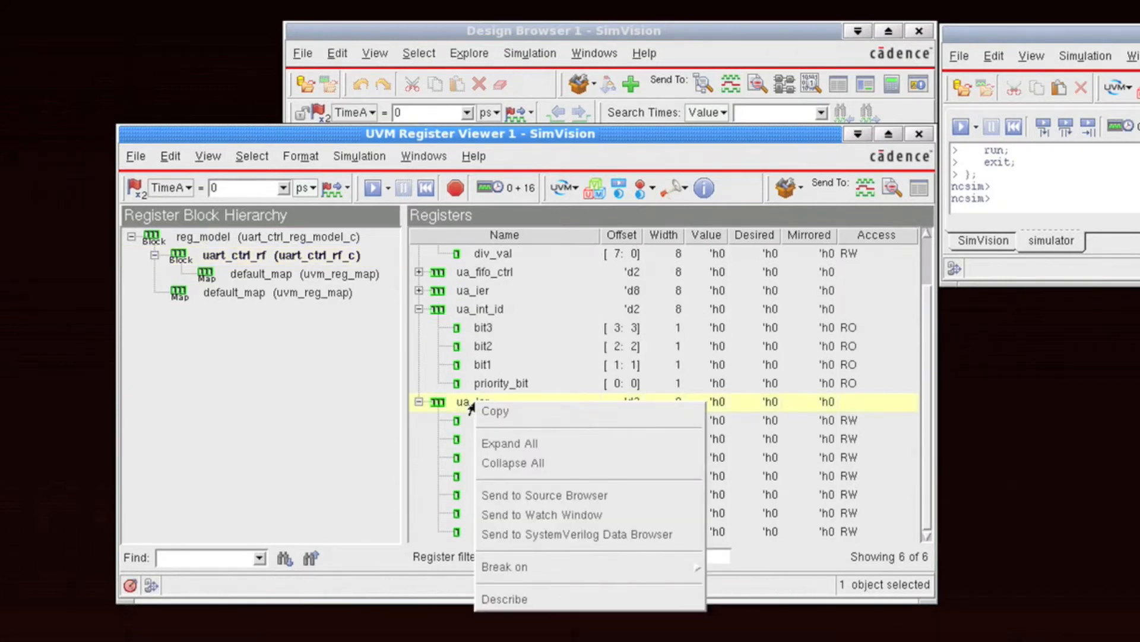
{"action": "mouse_move", "coordinate": [493, 411]}
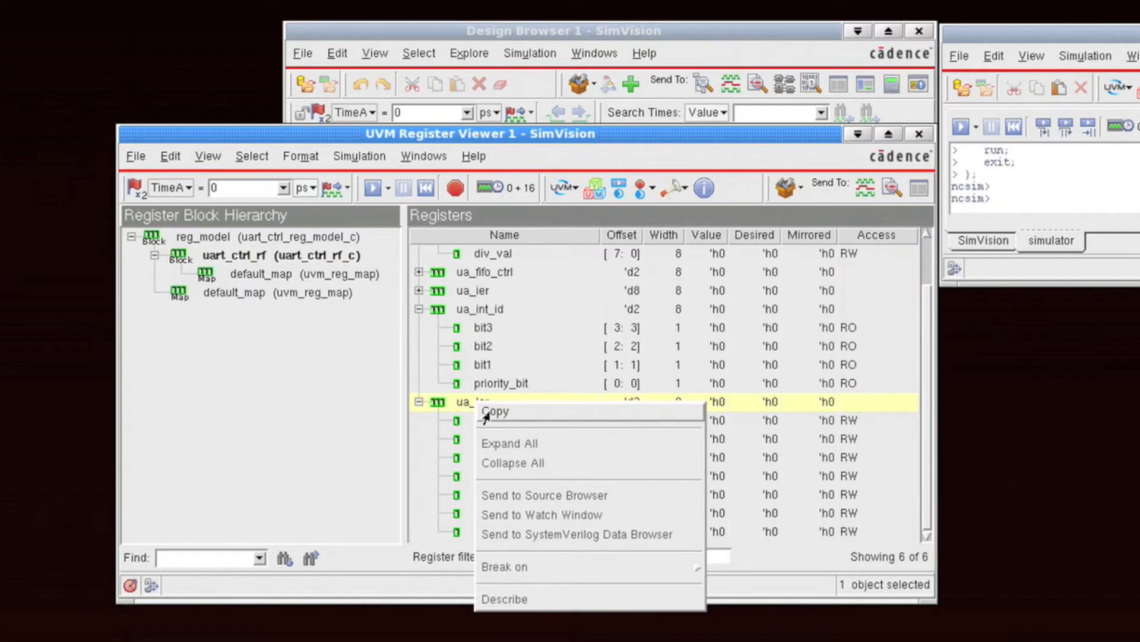
{"action": "mouse_move", "coordinate": [497, 463]}
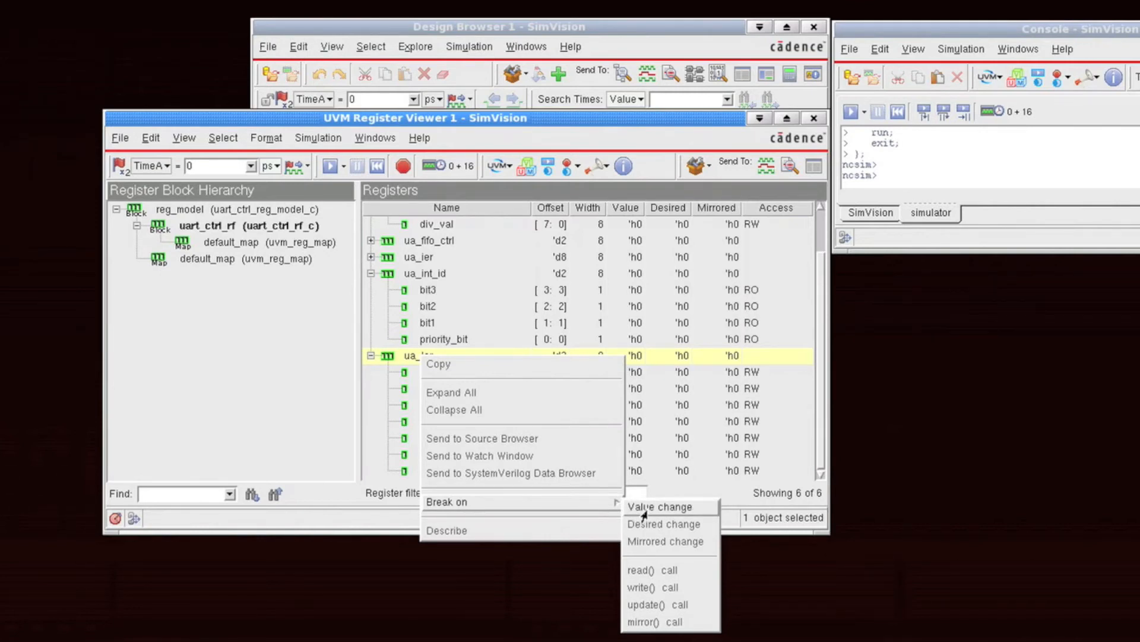
{"action": "mouse_move", "coordinate": [662, 542]}
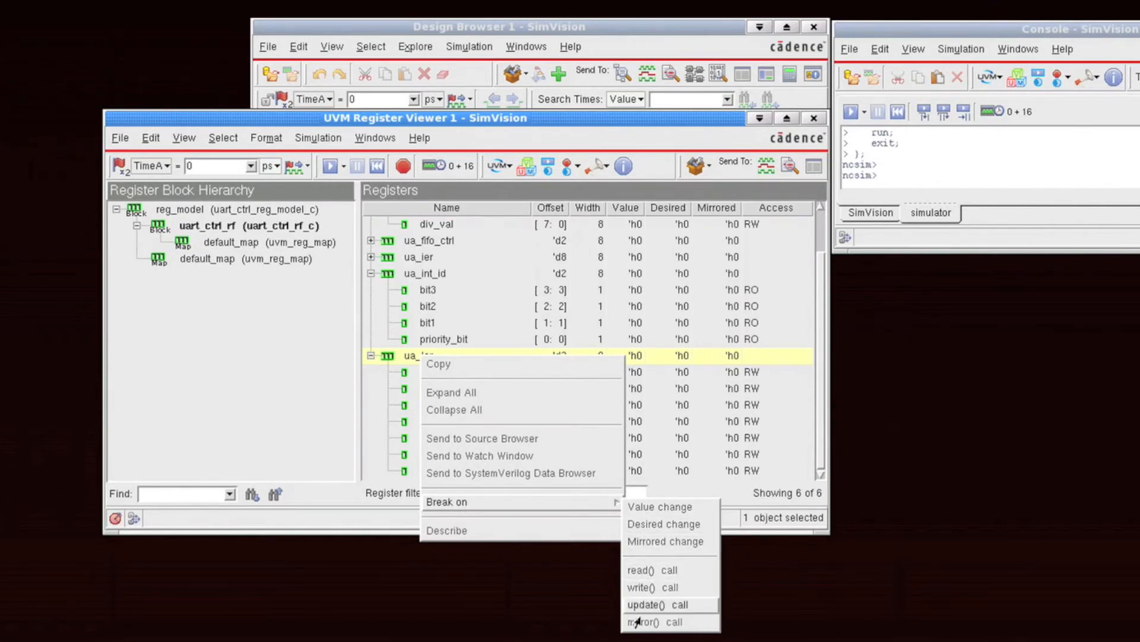
{"action": "mouse_move", "coordinate": [642, 570]}
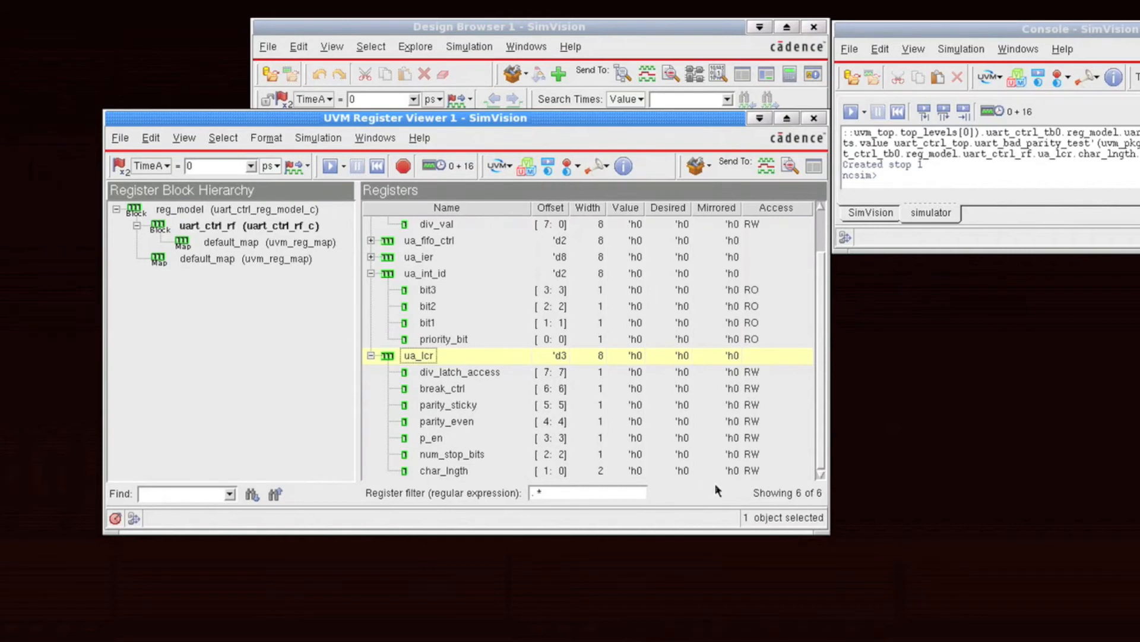
{"action": "left_click", "coordinate": [418, 356]}
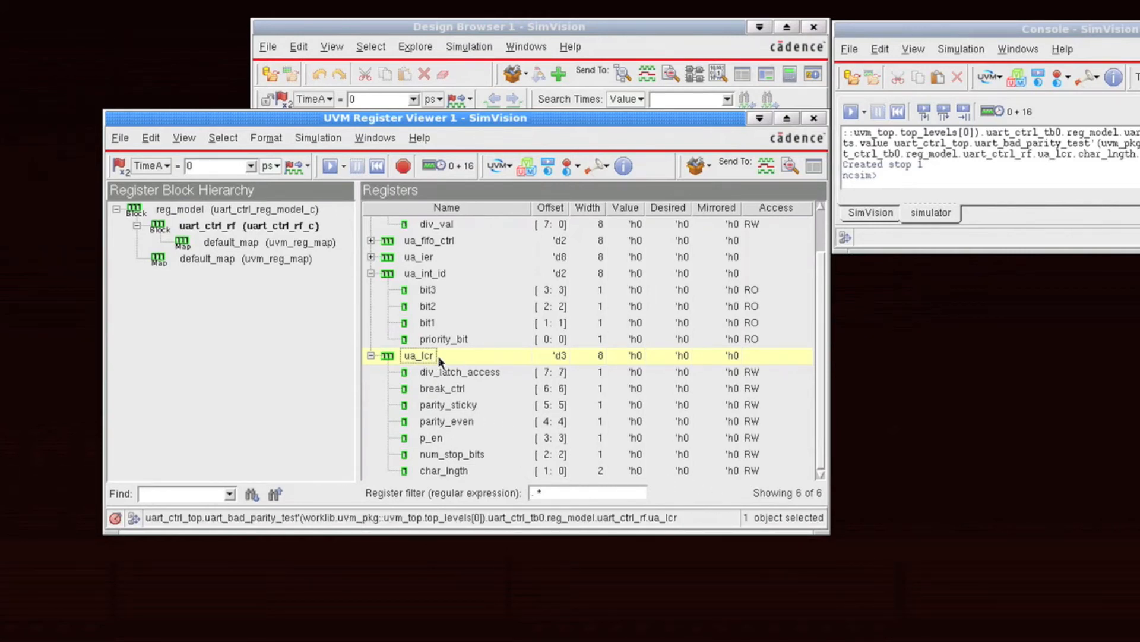
{"action": "mouse_move", "coordinate": [429, 362]}
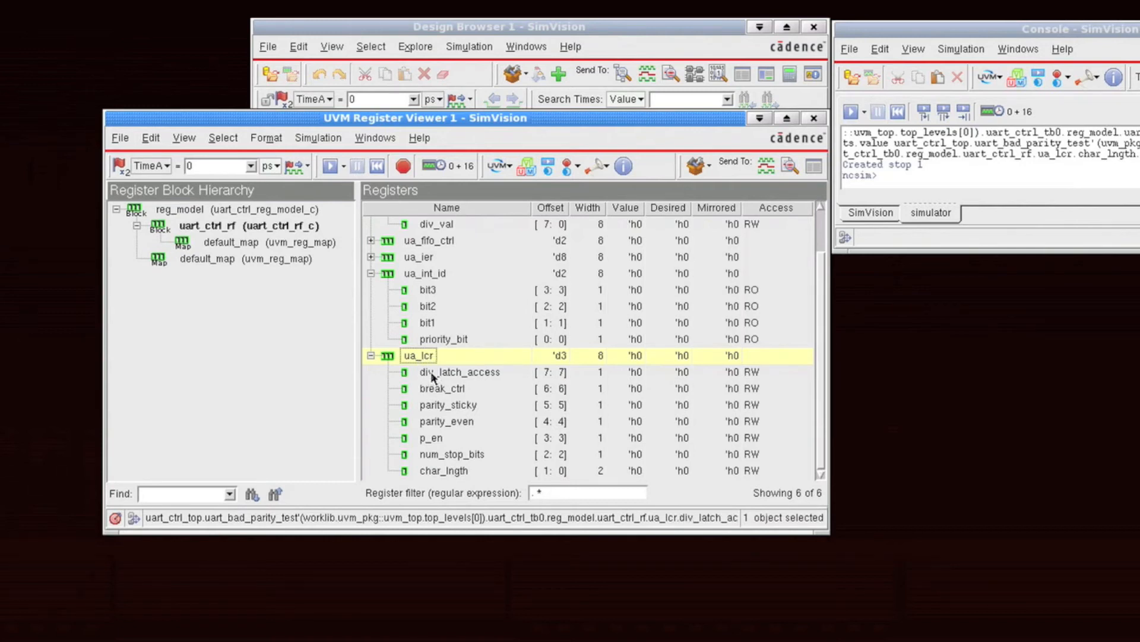
{"action": "left_click", "coordinate": [459, 372]}
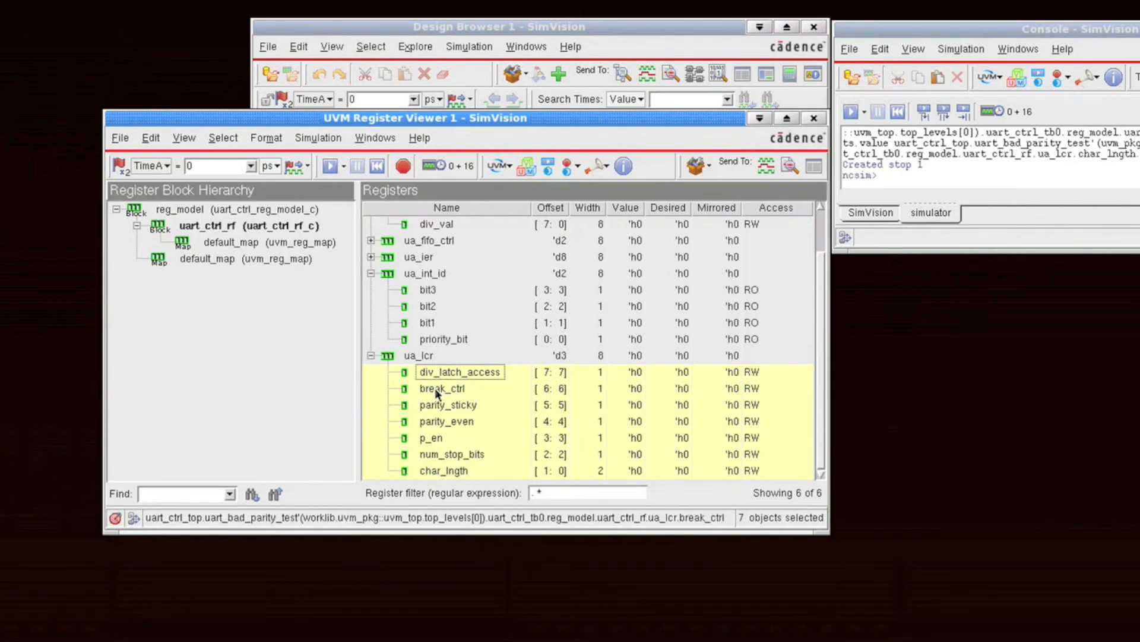
{"action": "mouse_move", "coordinate": [767, 175]}
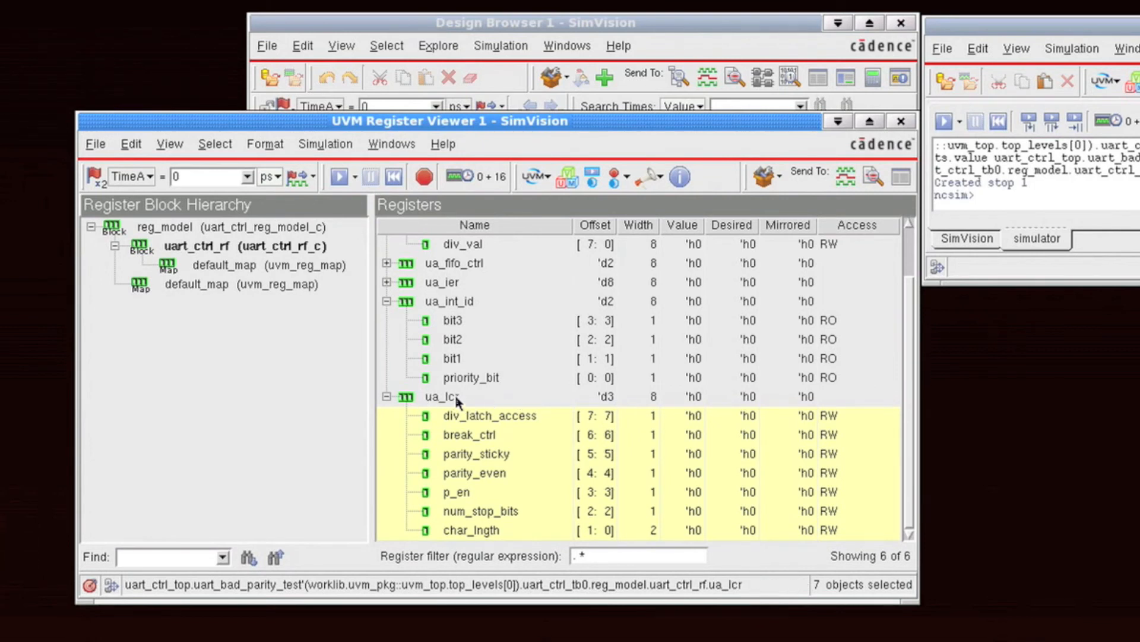
Run to the ua_lcr breakpoint and select the ua_lcr row showing 'h0 -> 'h3.
{"action": "left_click", "coordinate": [339, 177]}
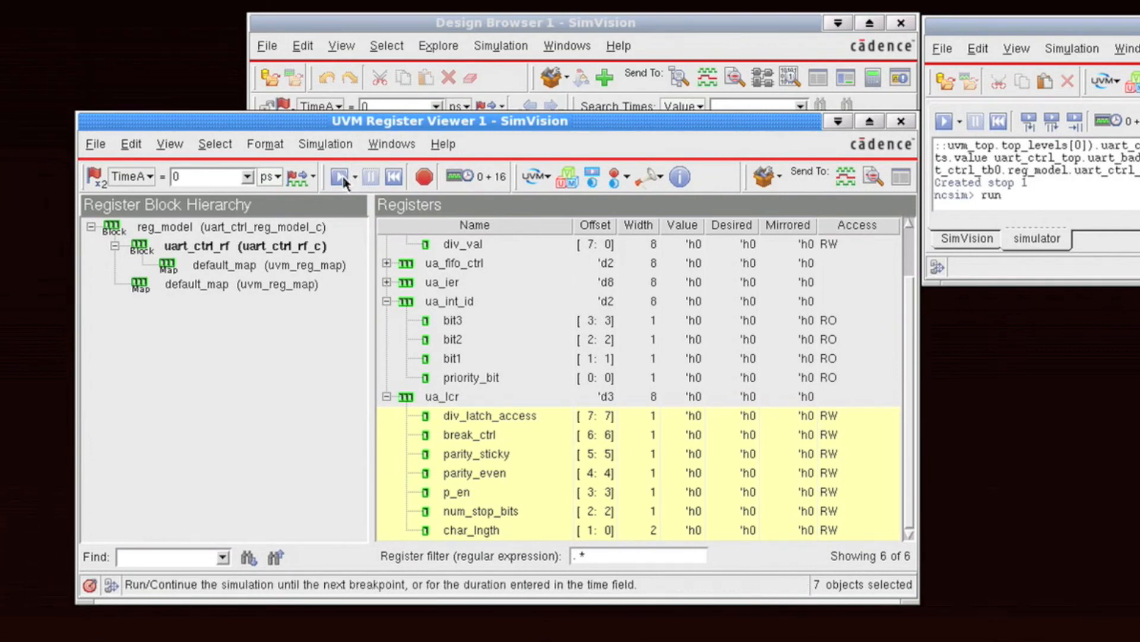
{"action": "left_click", "coordinate": [339, 176]}
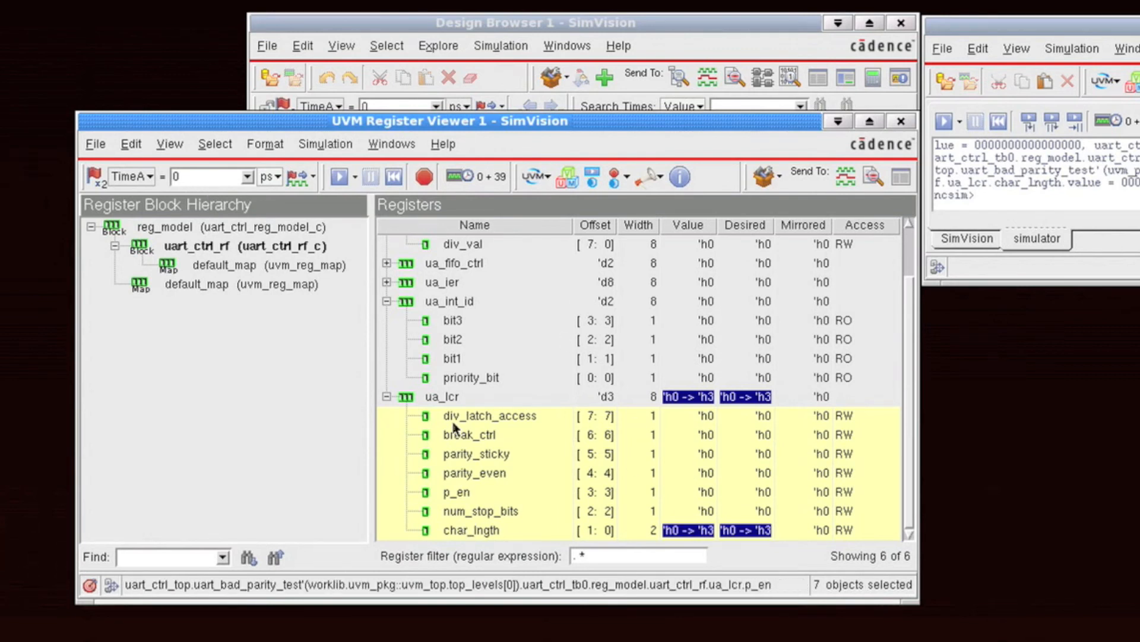
{"action": "left_click", "coordinate": [441, 396]}
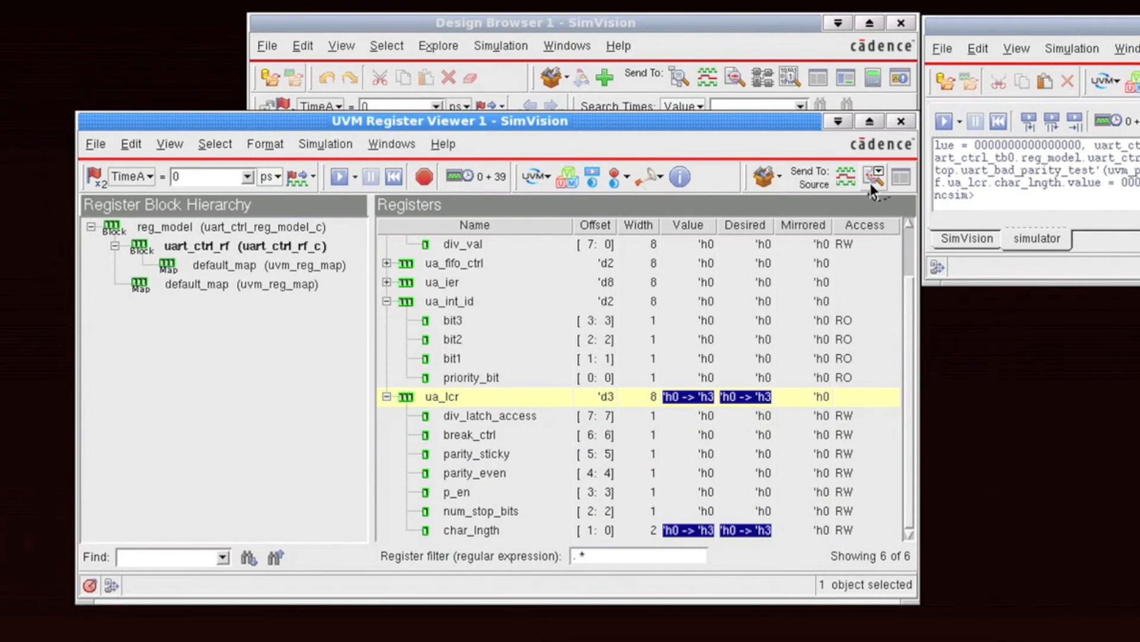
Send ua_lcr to the Source Browser and scroll through class ua_lcr_c.
{"action": "left_click", "coordinate": [876, 176]}
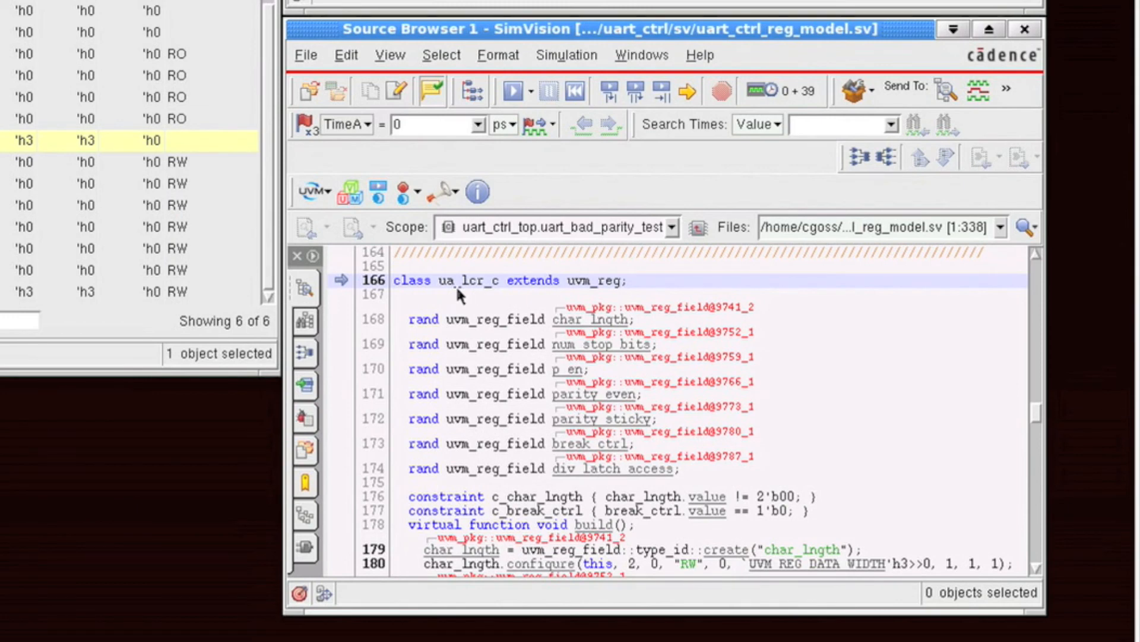
{"action": "mouse_move", "coordinate": [467, 295]}
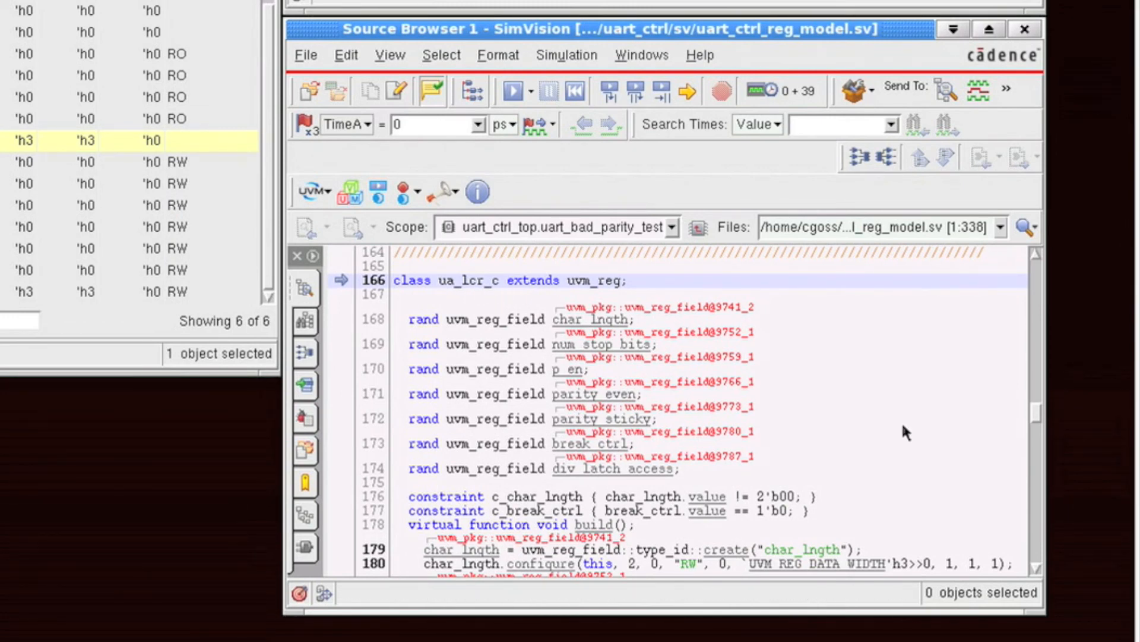
{"action": "scroll", "scroll_direction": "down", "scroll_amount": 3}
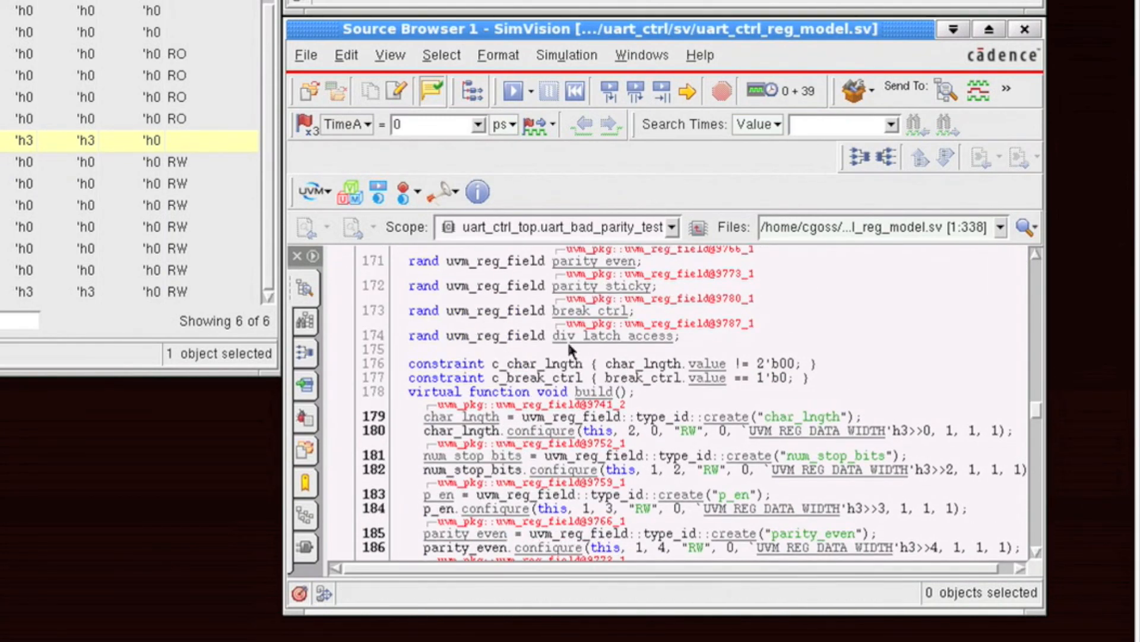
{"action": "mouse_move", "coordinate": [65, 226]}
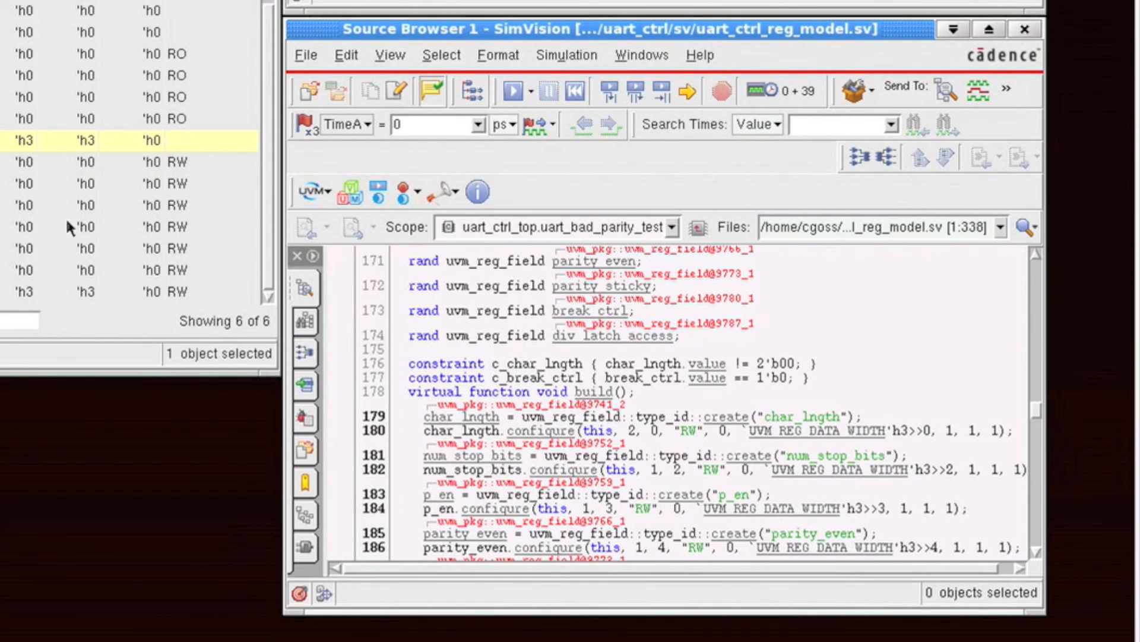
{"action": "mouse_move", "coordinate": [683, 90]}
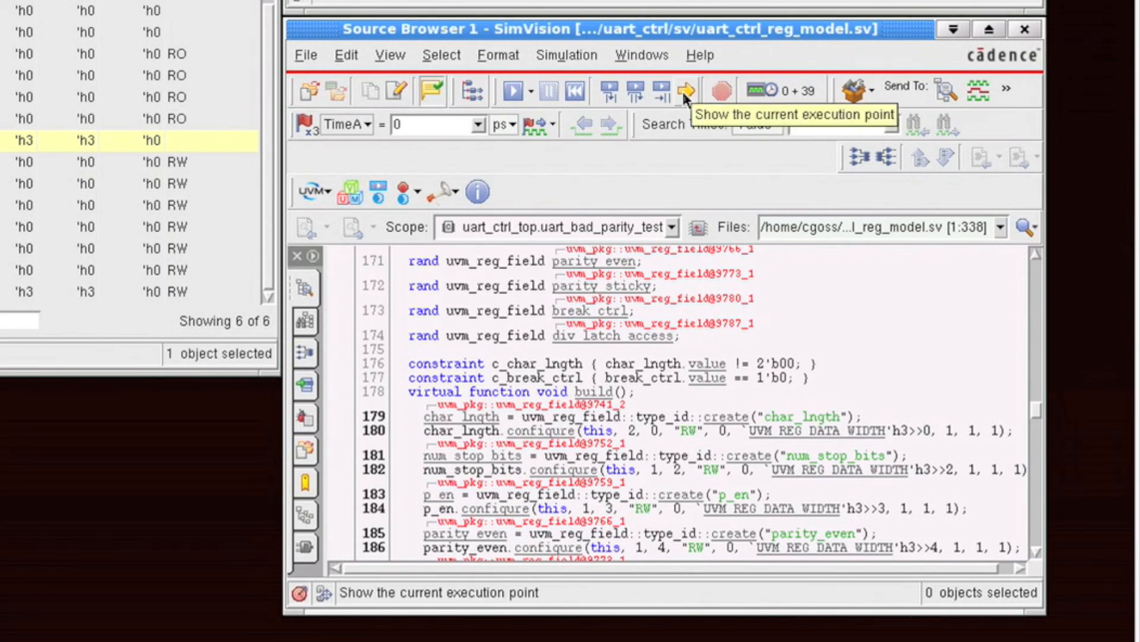
Jump to the current execution point at line 1274 of uvm_reg_field.svh.
{"action": "left_click", "coordinate": [682, 91]}
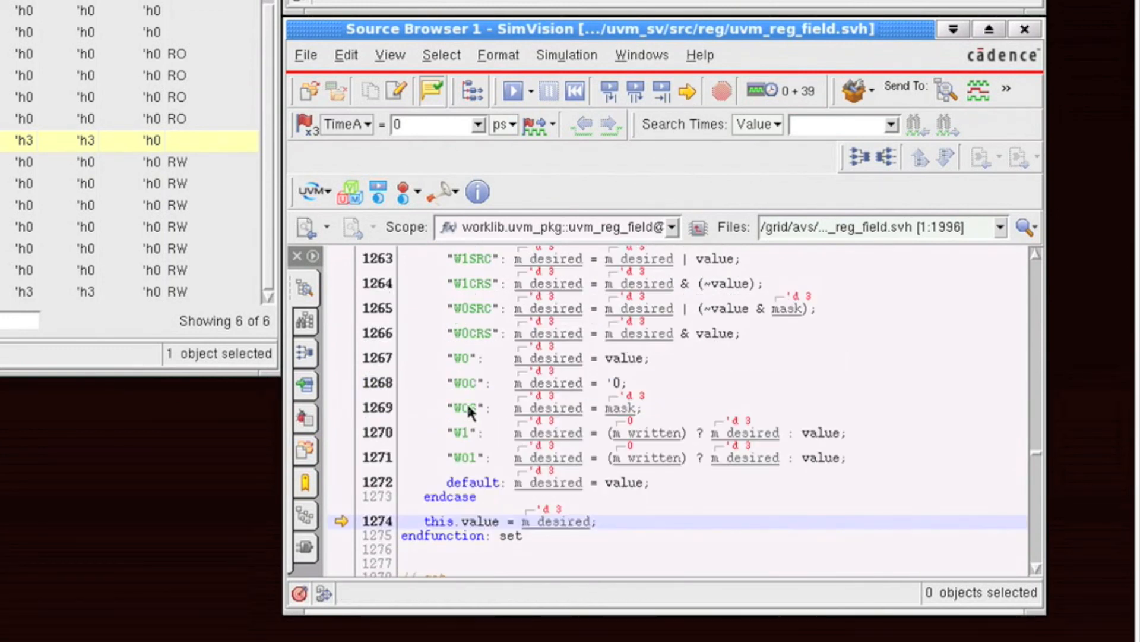
{"action": "mouse_move", "coordinate": [596, 529]}
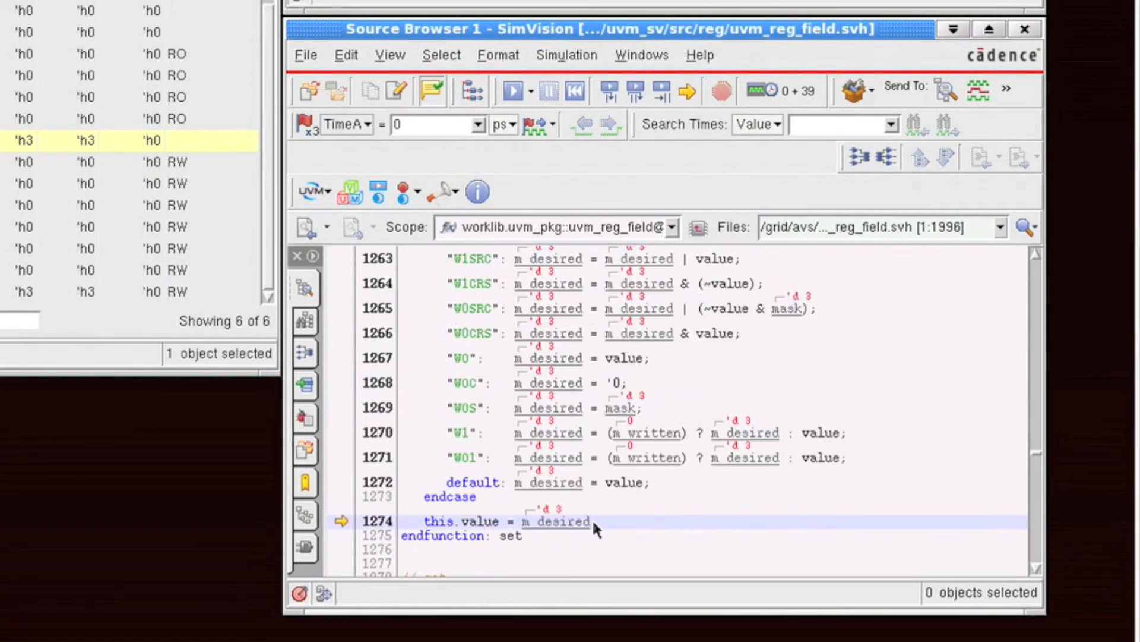
{"action": "mouse_move", "coordinate": [790, 459]}
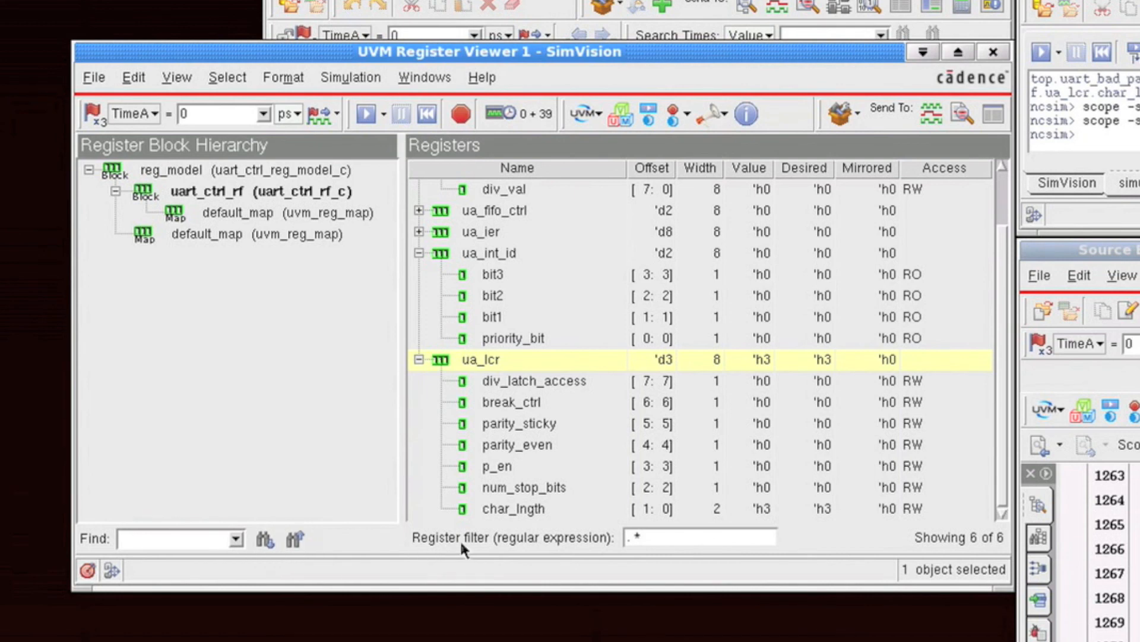
Search the hierarchy for 'ctrl' and advance to the next match.
{"action": "left_click", "coordinate": [493, 295]}
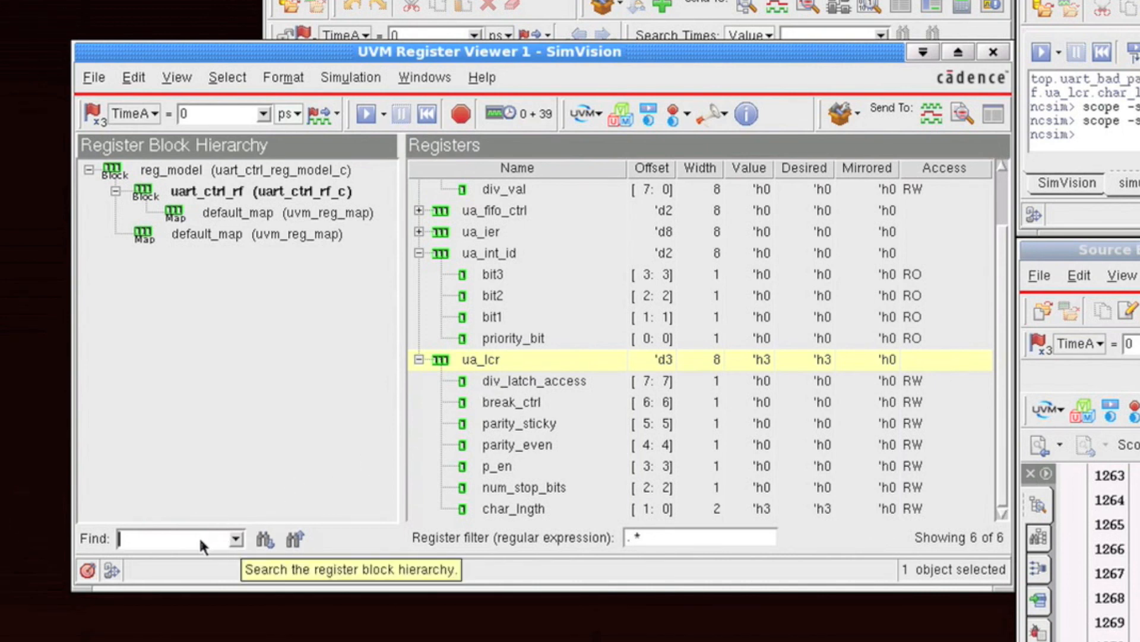
{"action": "type", "text": "ctrl"}
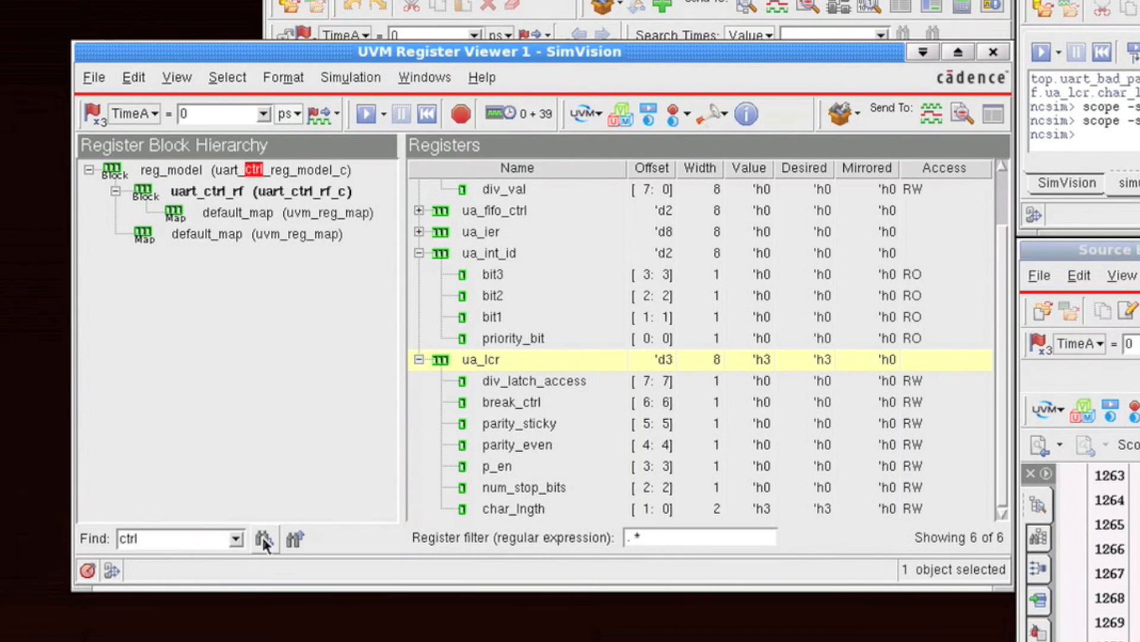
{"action": "mouse_move", "coordinate": [263, 539]}
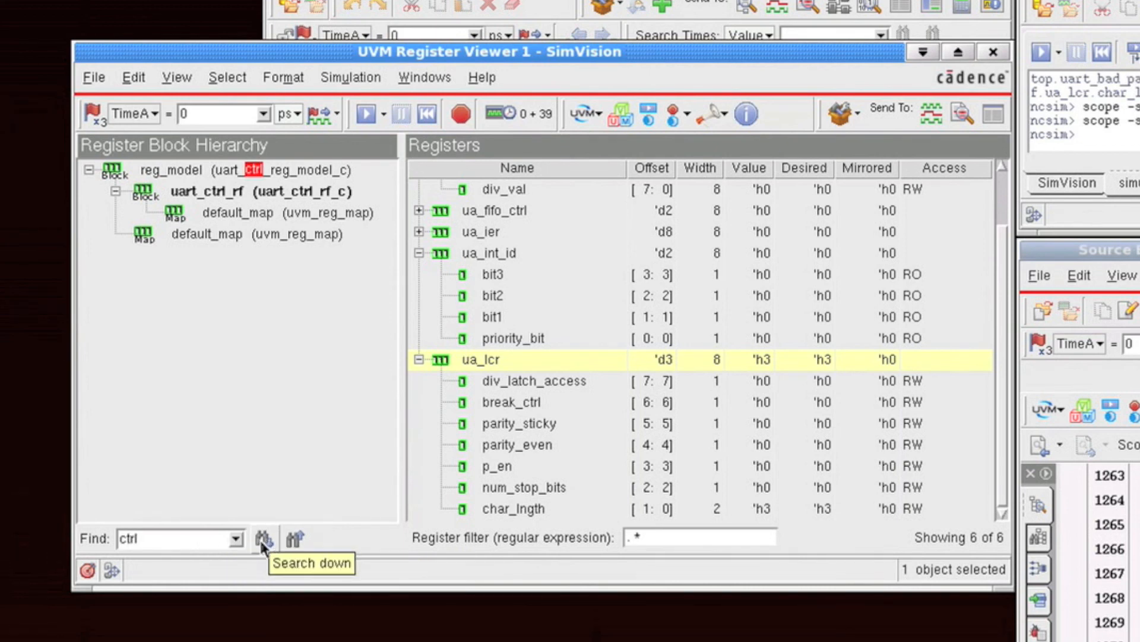
{"action": "left_click", "coordinate": [263, 538]}
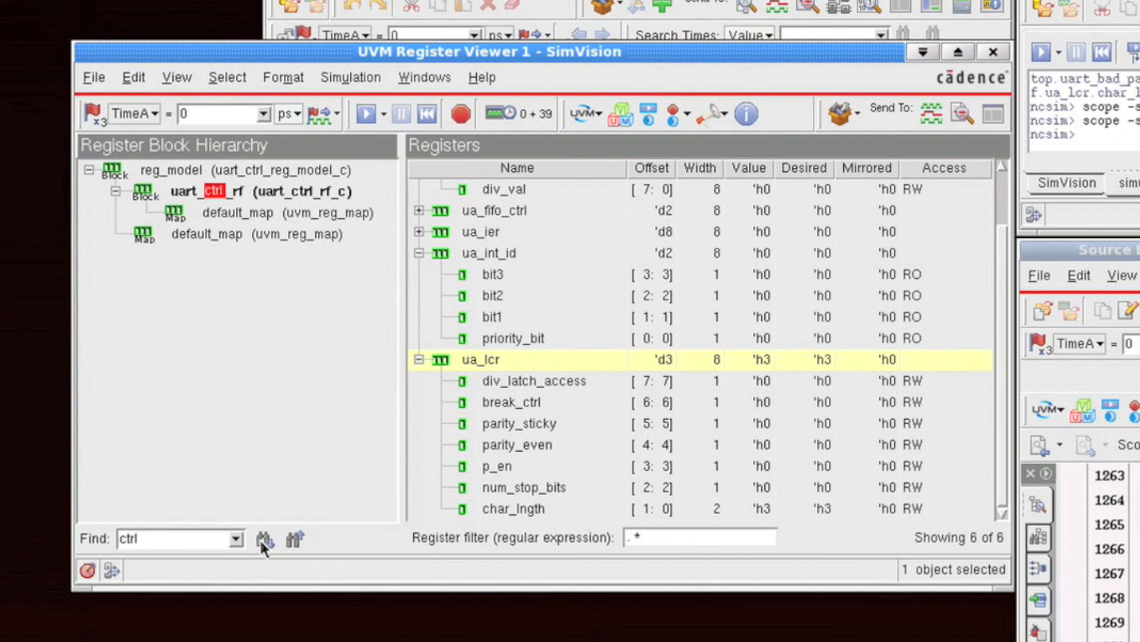